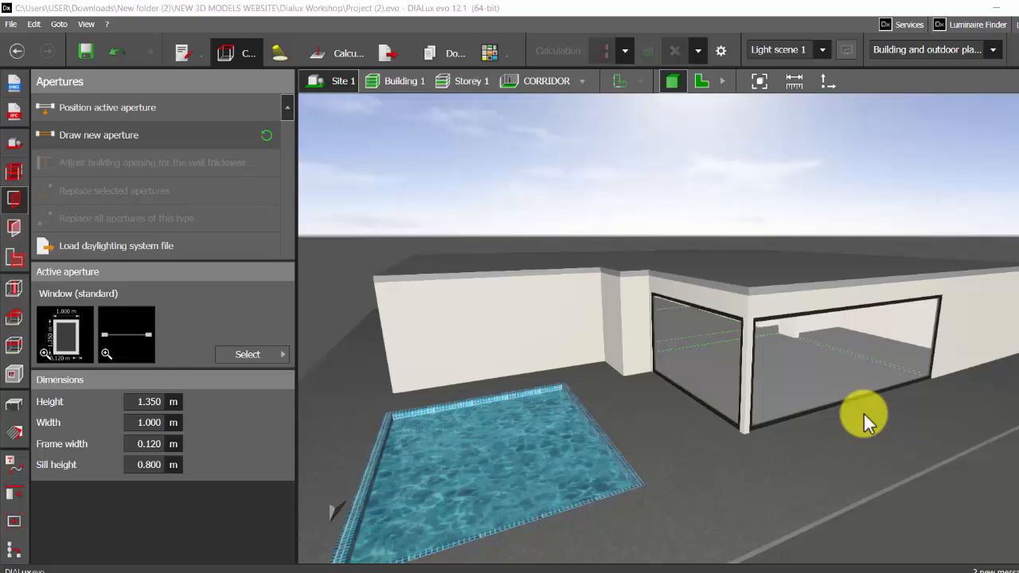
mouse_move(863, 427)
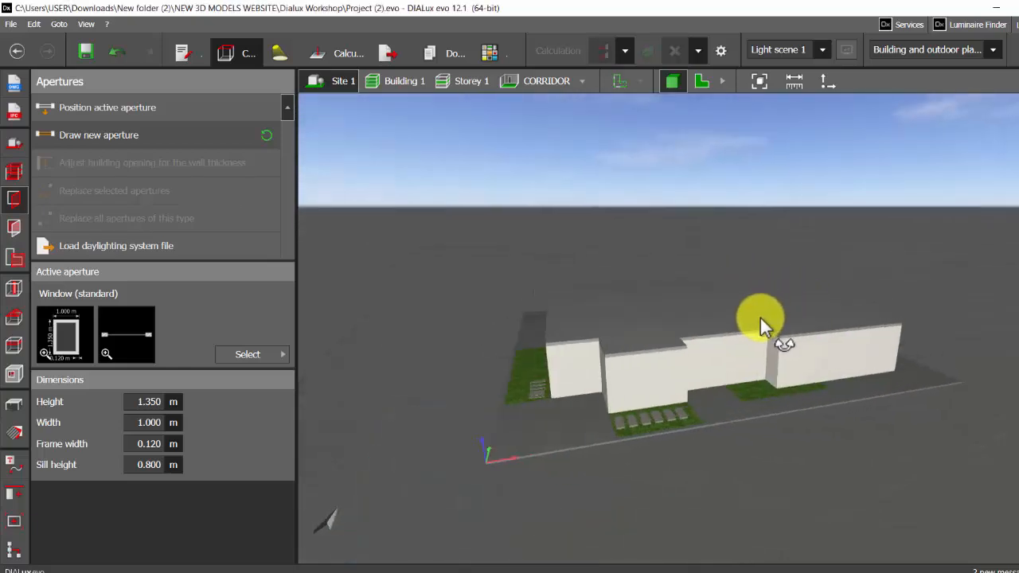
- Inspect the villa's glazed walls in 3D, then show the floor plan with the aperture catalogue open
drag(761, 321, 573, 387)
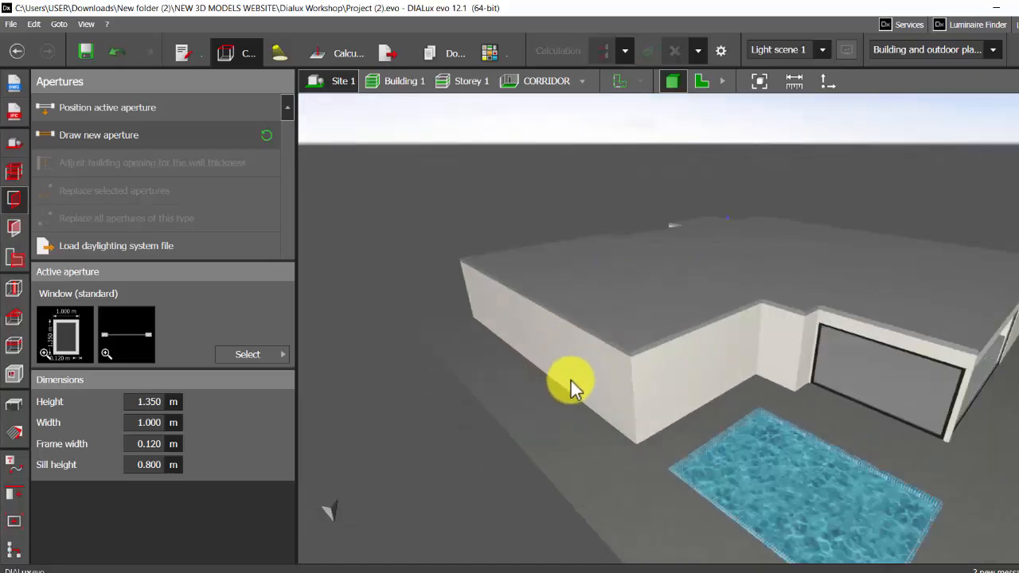
drag(570, 382, 844, 353)
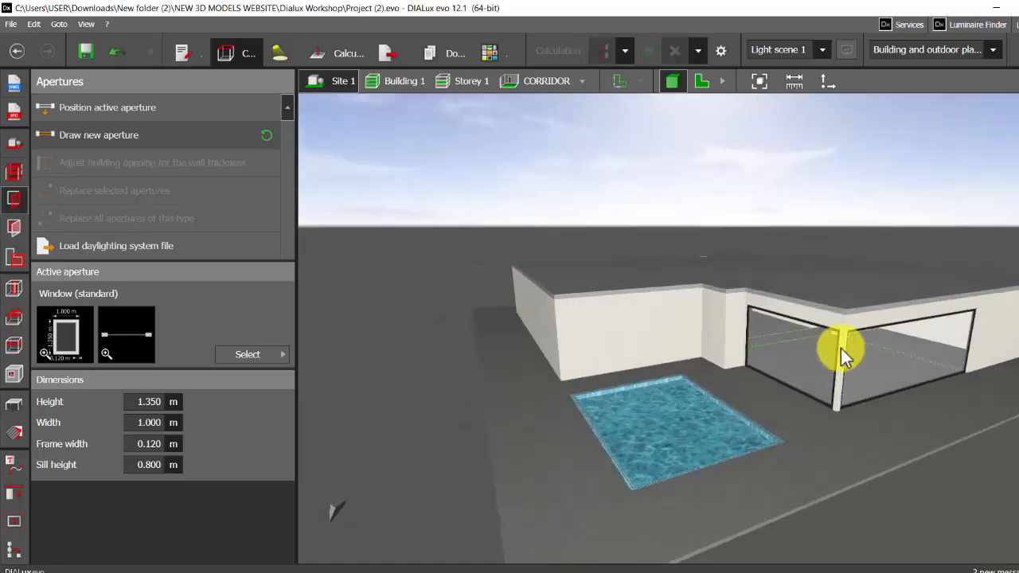
drag(844, 357, 688, 311)
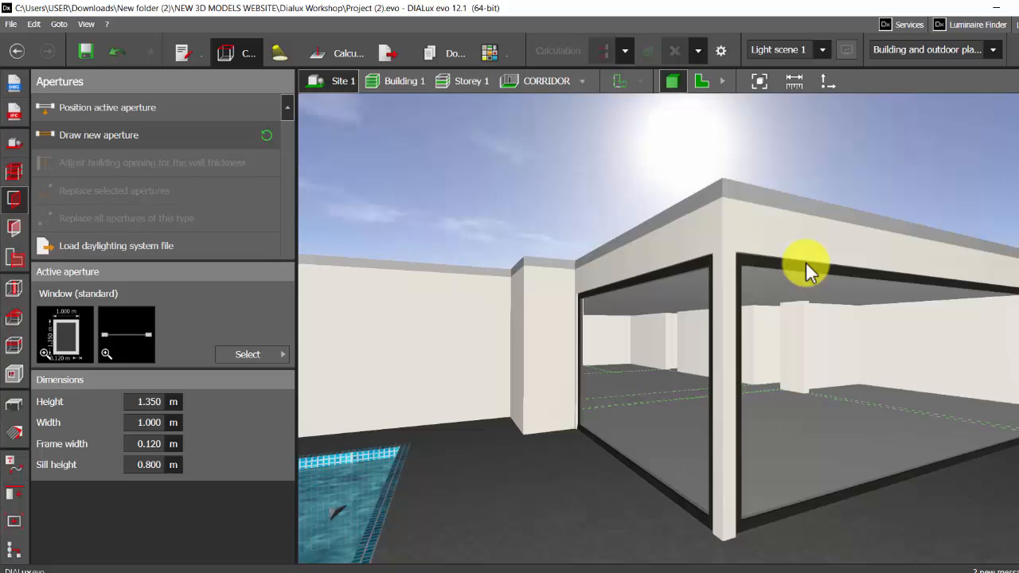
mouse_move(820, 274)
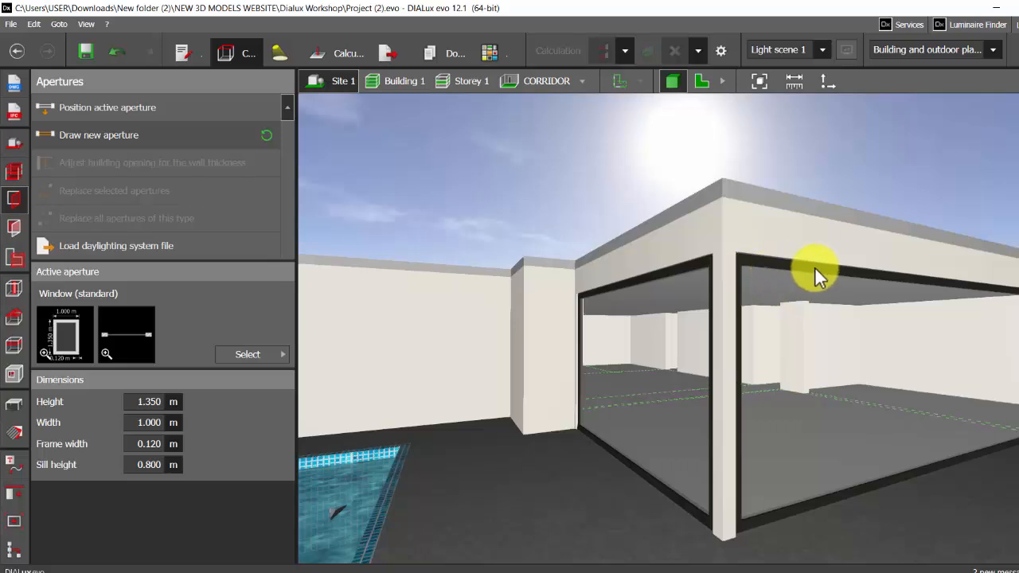
mouse_move(729, 271)
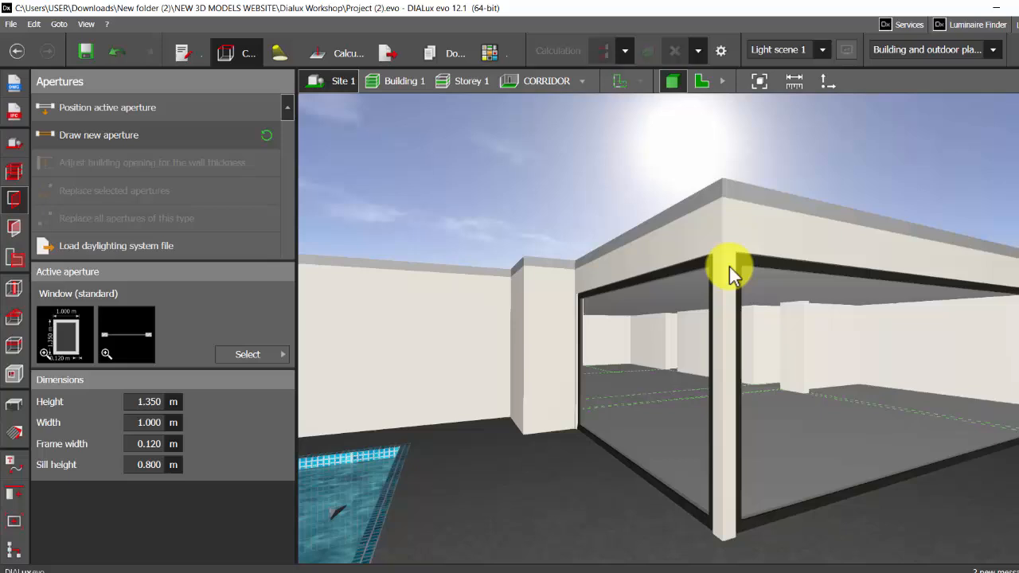
mouse_move(590, 329)
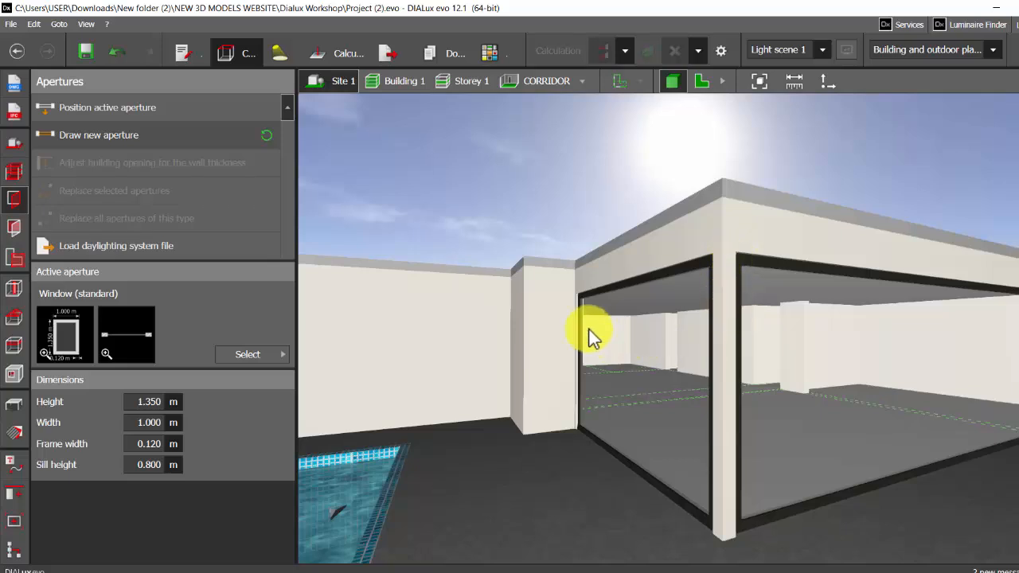
mouse_move(645, 335)
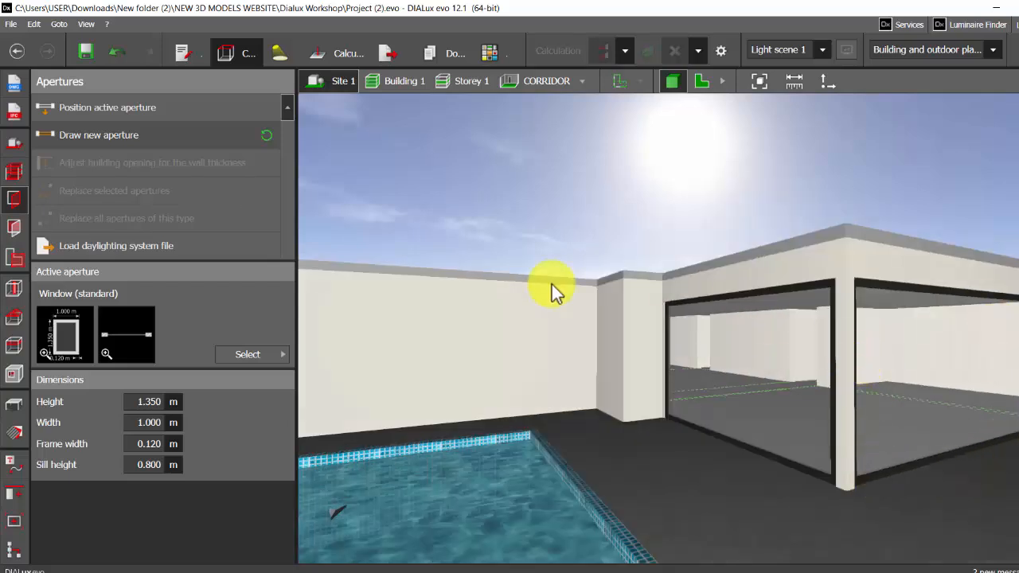
click(461, 79)
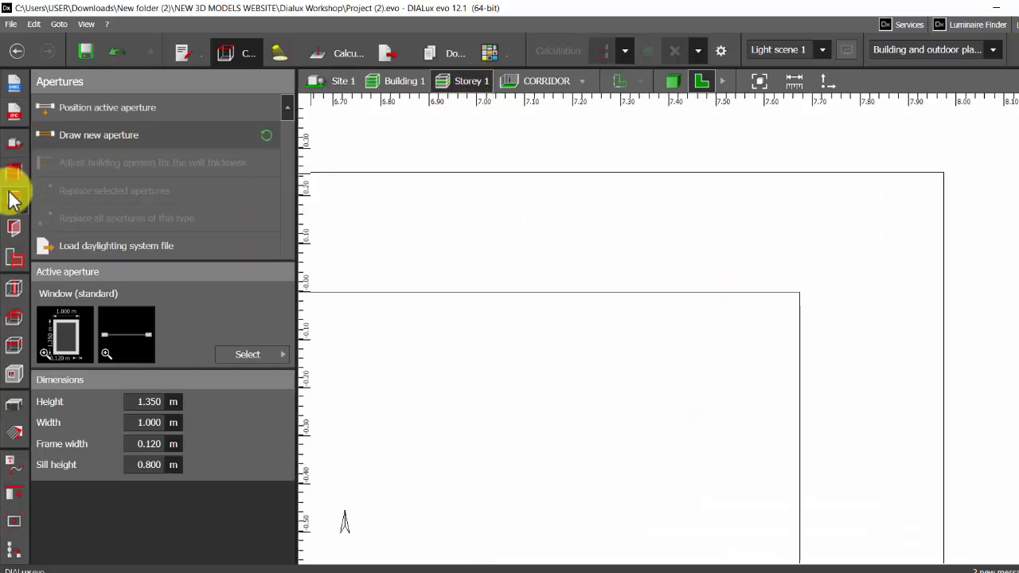
click(248, 353)
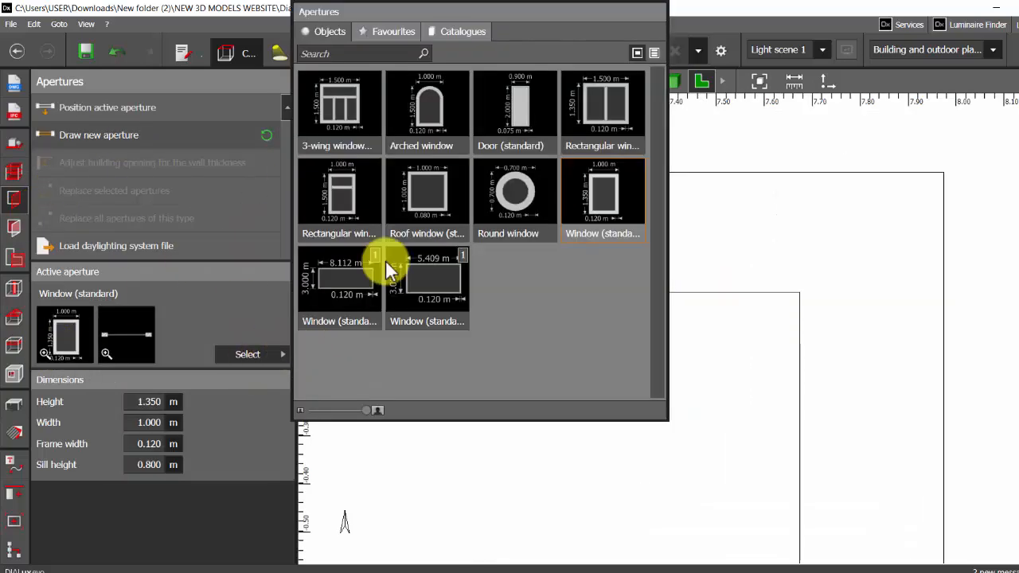
mouse_move(538, 274)
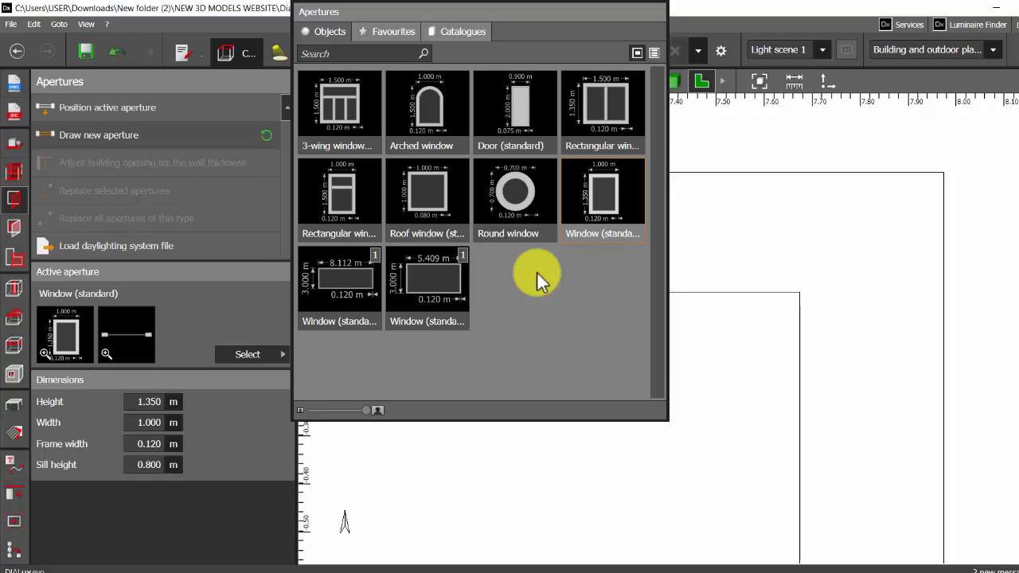
mouse_move(602, 194)
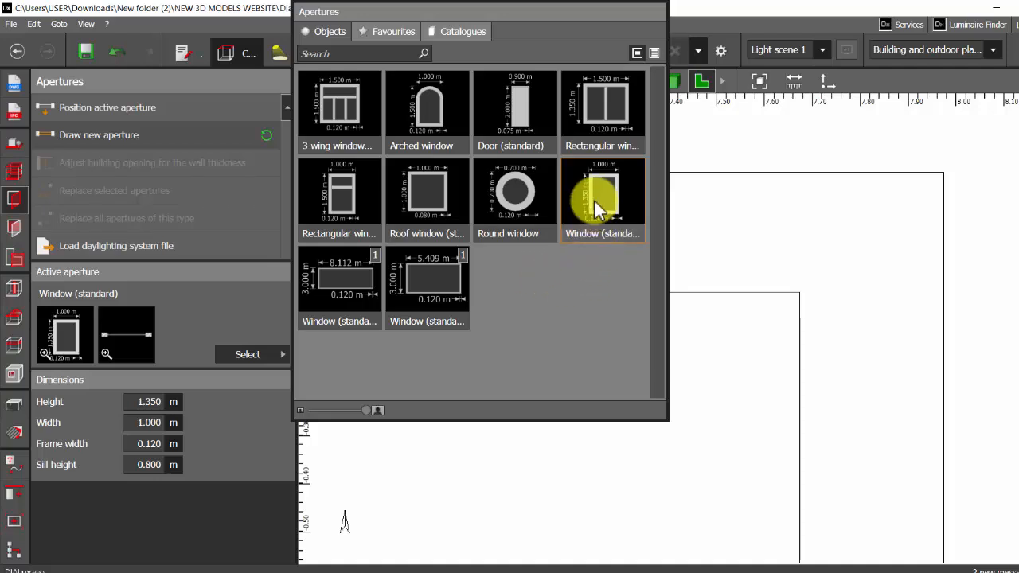
mouse_move(151, 474)
text(3.000)
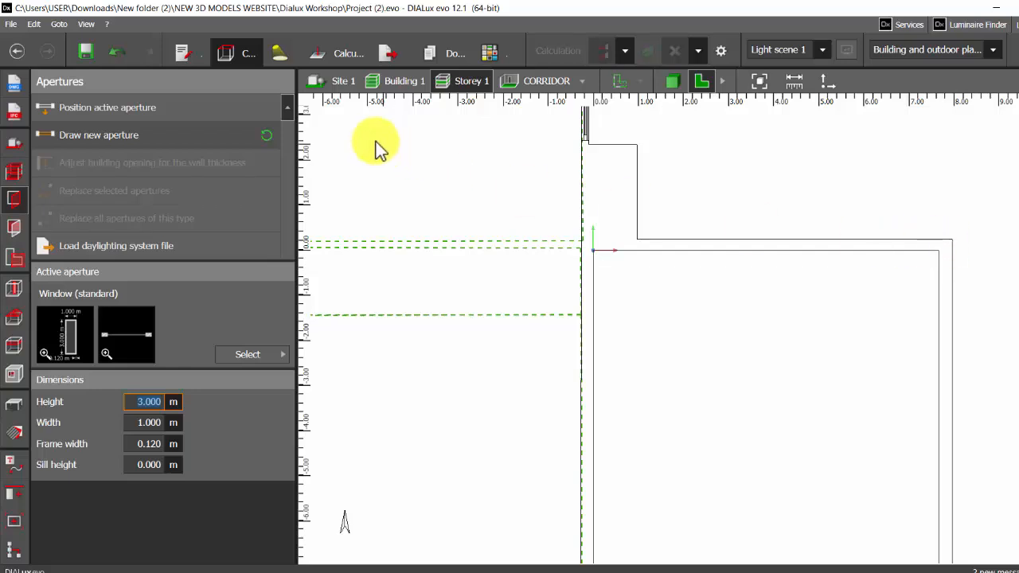
mouse_move(79, 133)
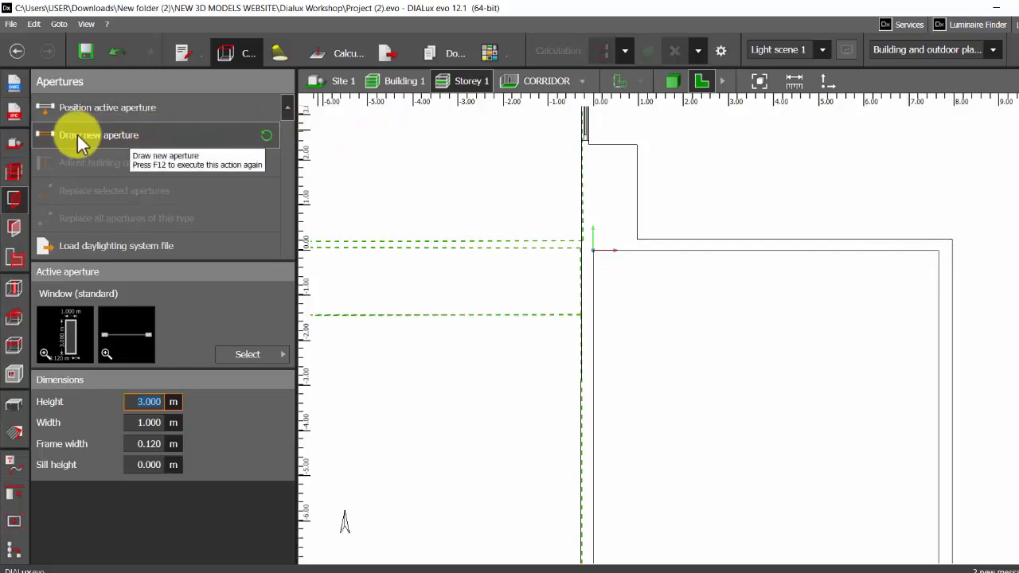
mouse_move(545, 232)
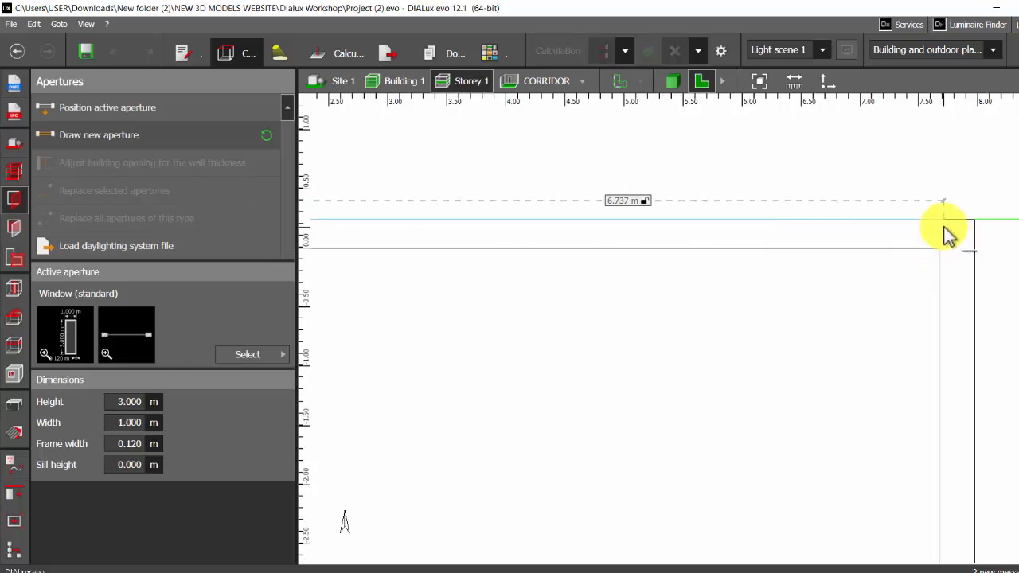
- Place the 6.737 m wide, 3 m tall standard window along the corridor wall
click(946, 231)
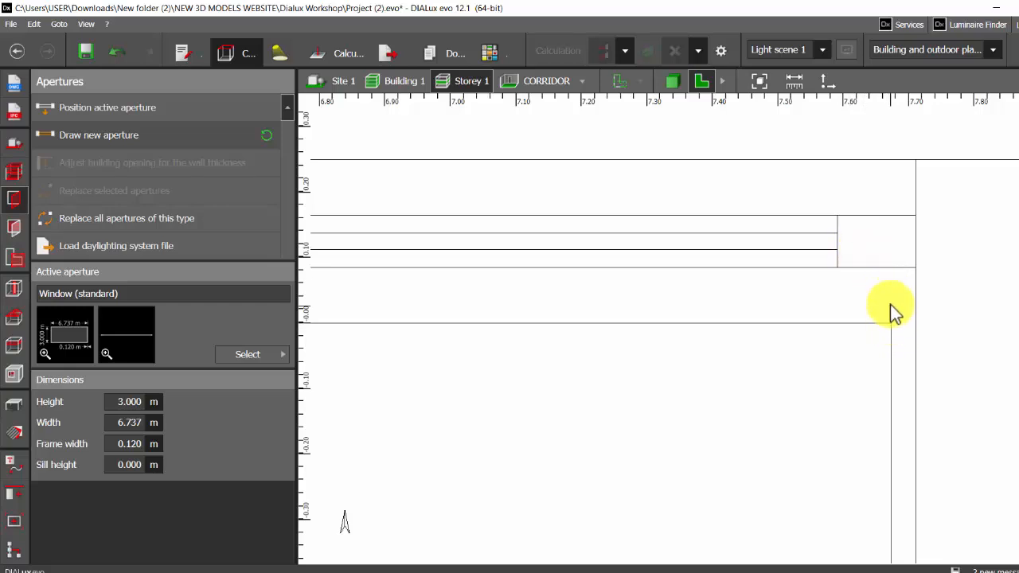
mouse_move(895, 325)
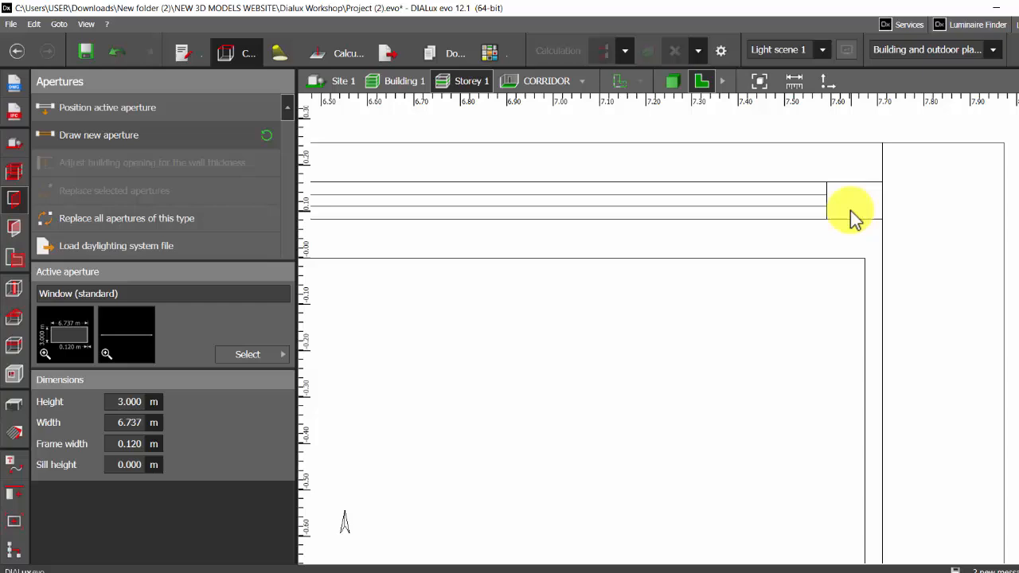
mouse_move(872, 207)
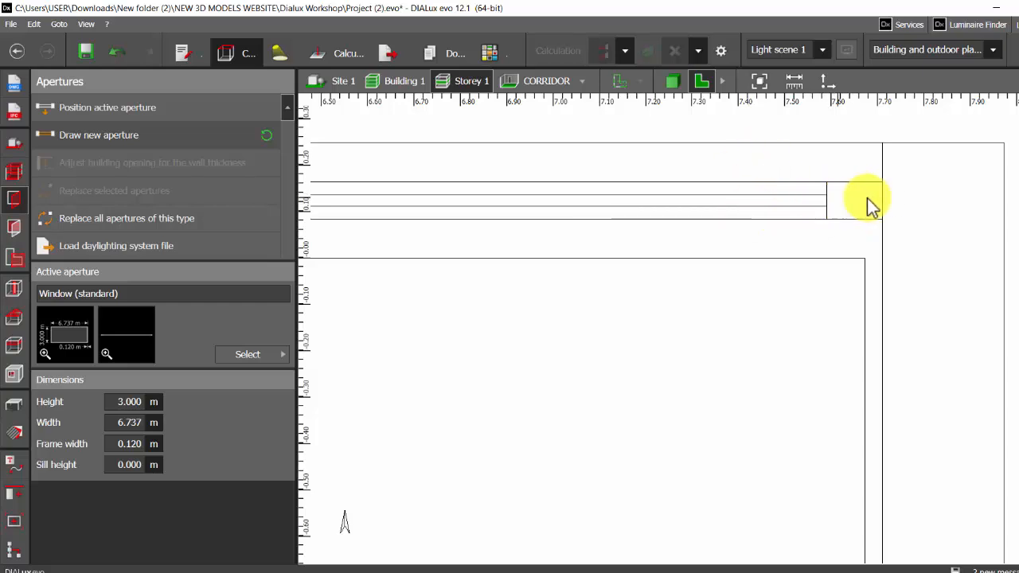
mouse_move(868, 268)
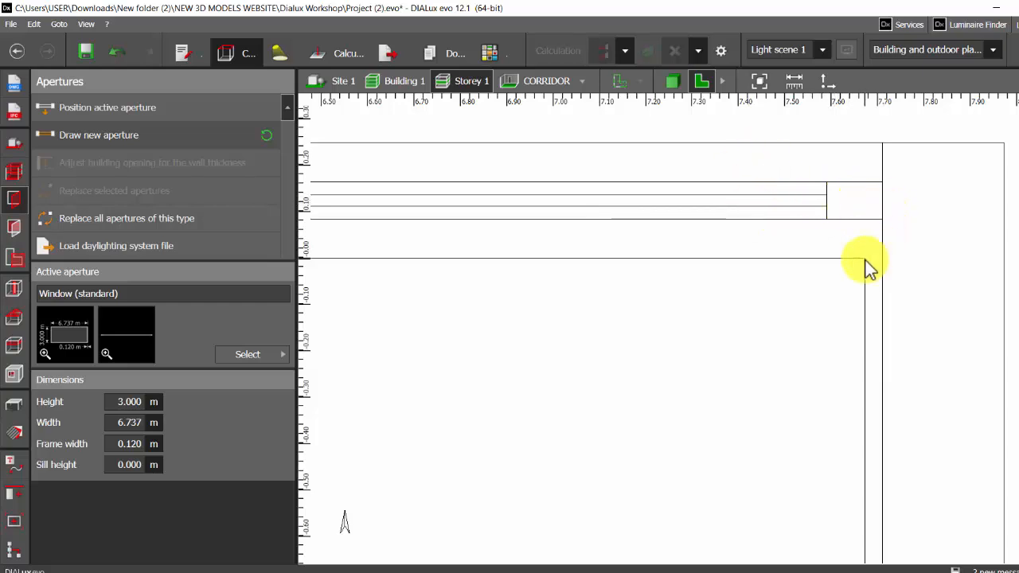
mouse_move(895, 247)
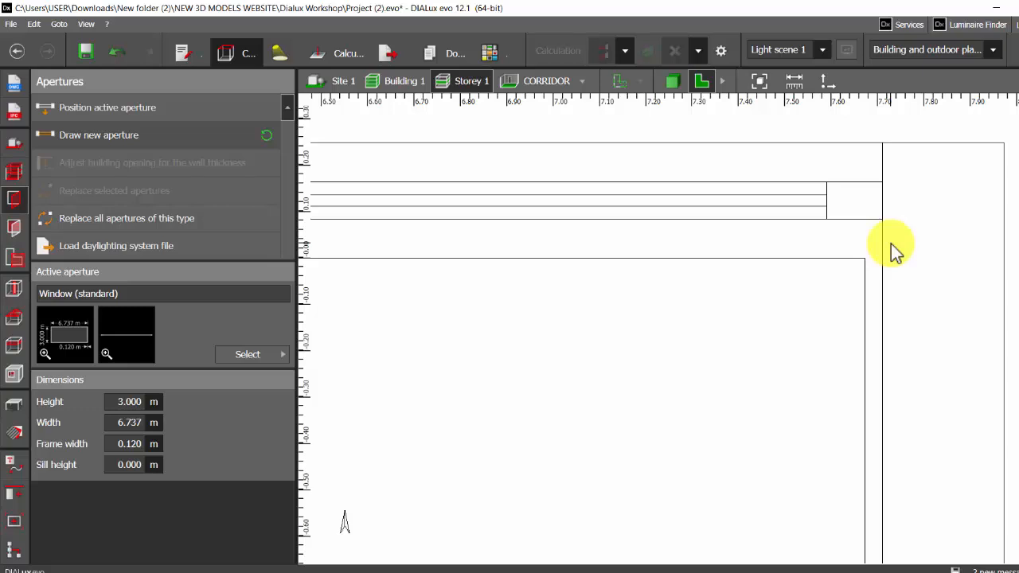
mouse_move(868, 267)
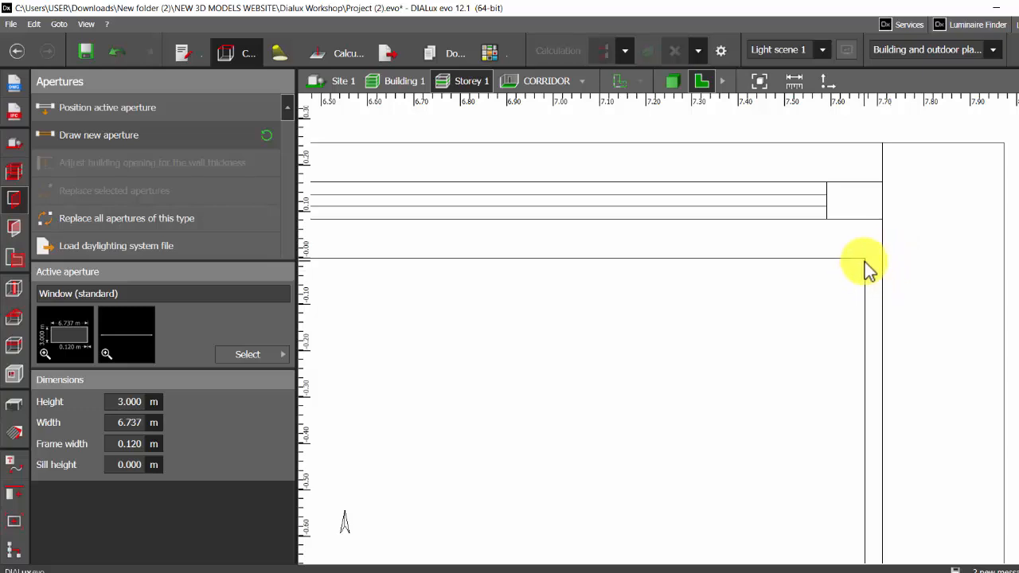
click(669, 81)
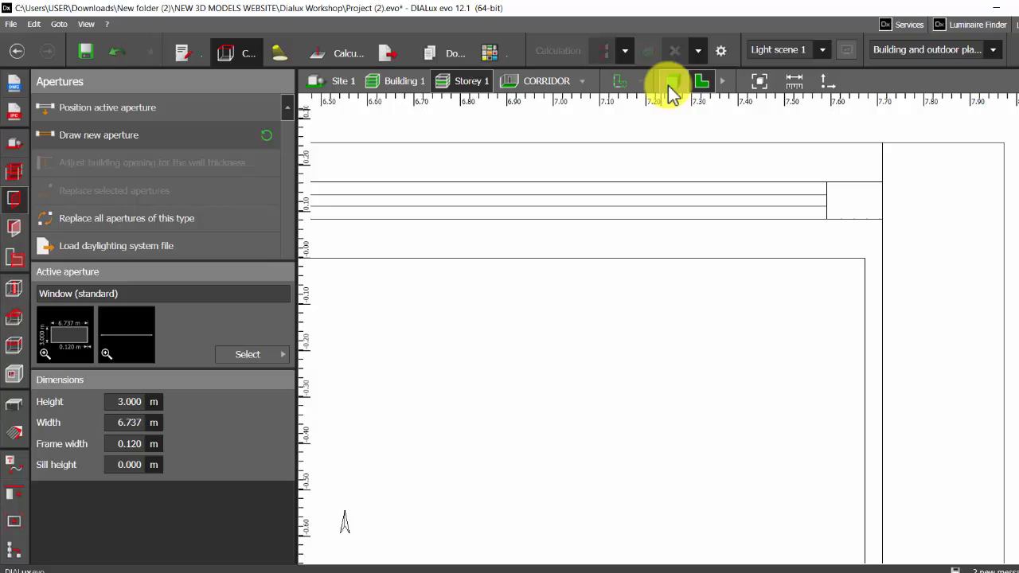
click(671, 79)
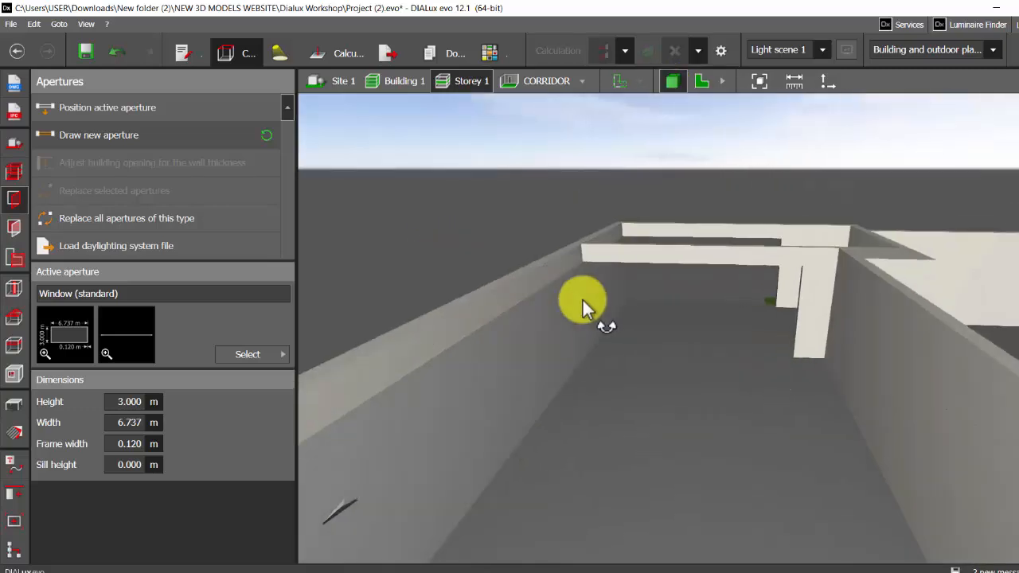
drag(586, 306, 561, 442)
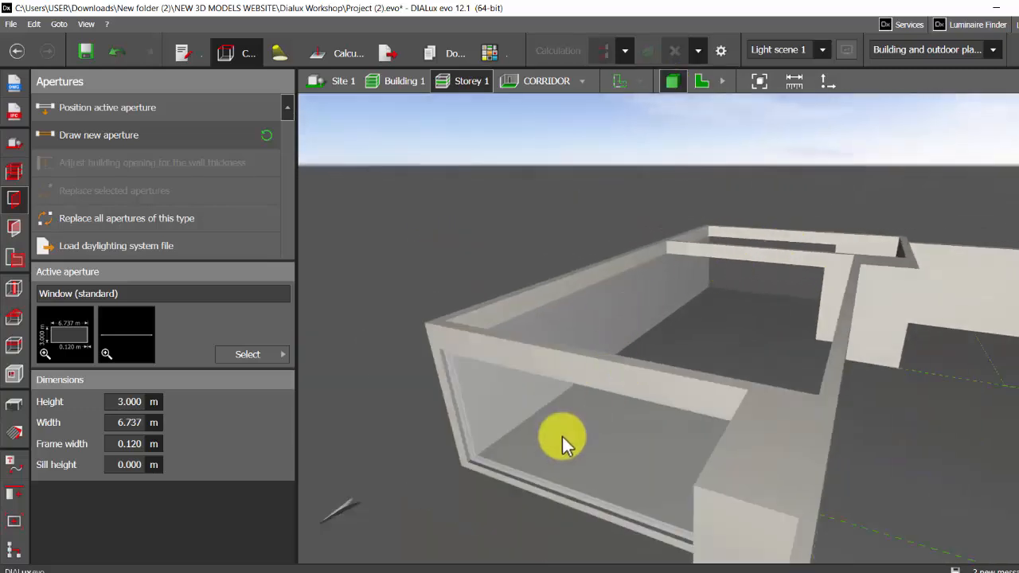
drag(565, 443, 816, 283)
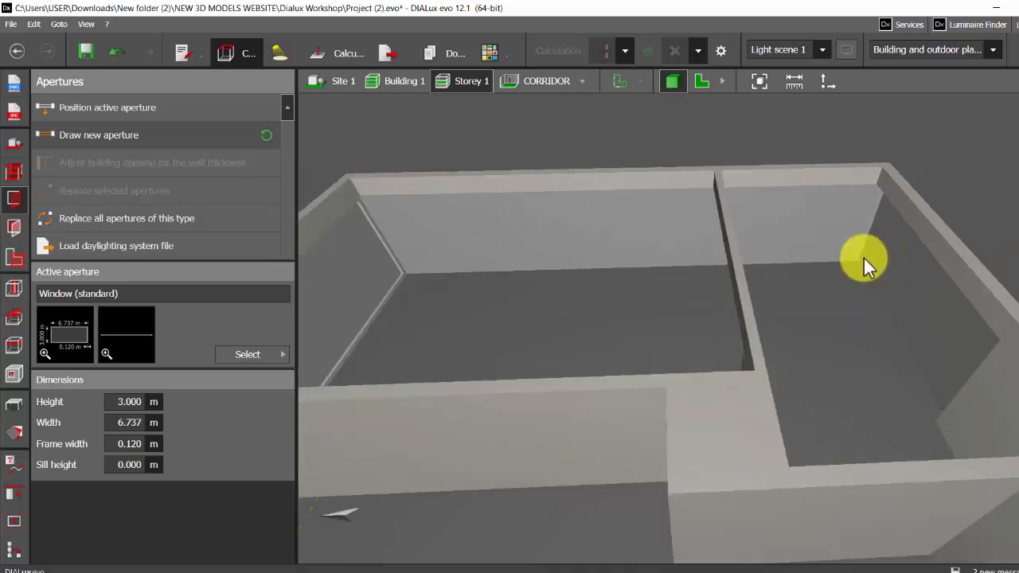
mouse_move(491, 247)
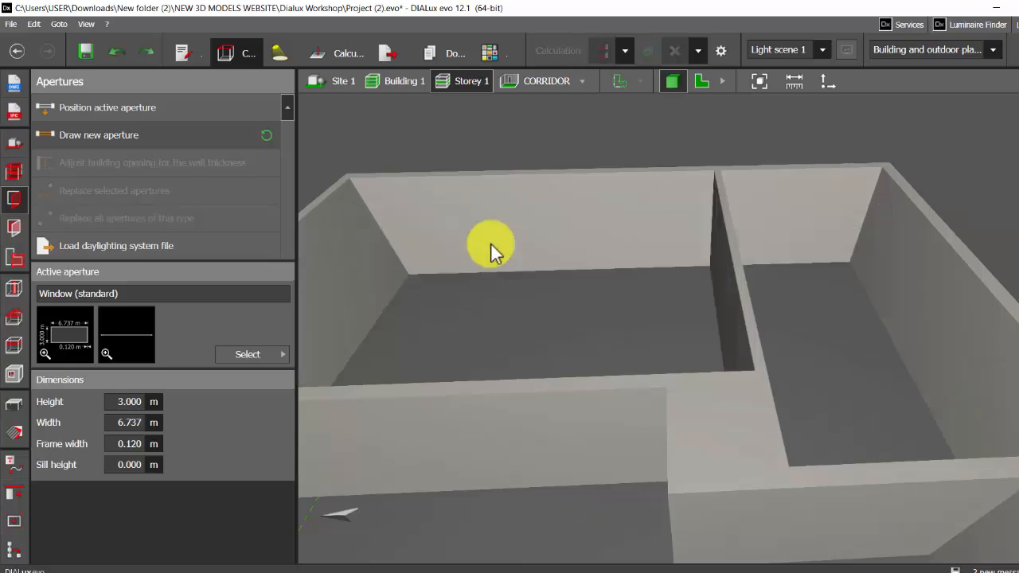
mouse_move(152, 54)
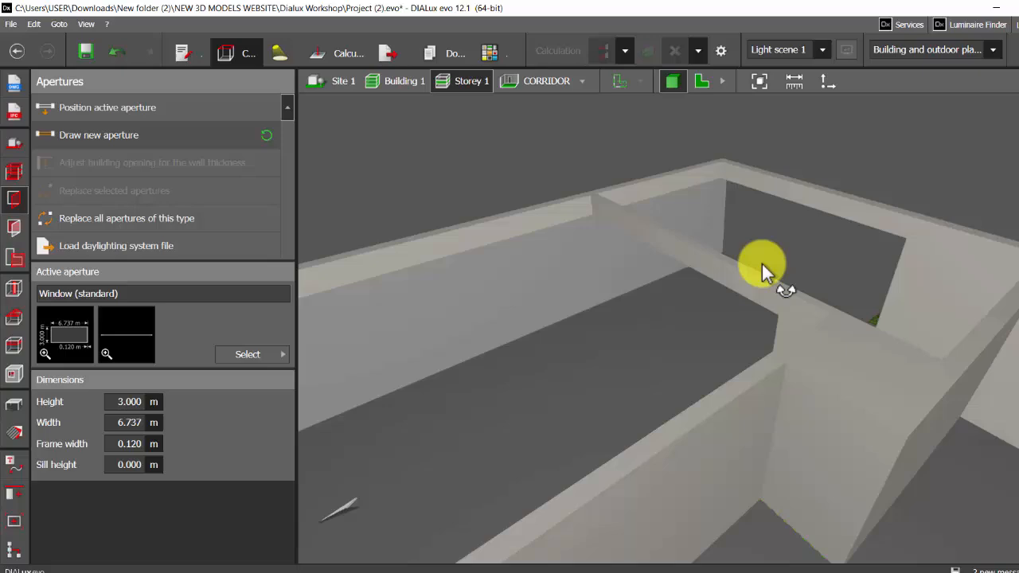
drag(761, 263, 767, 305)
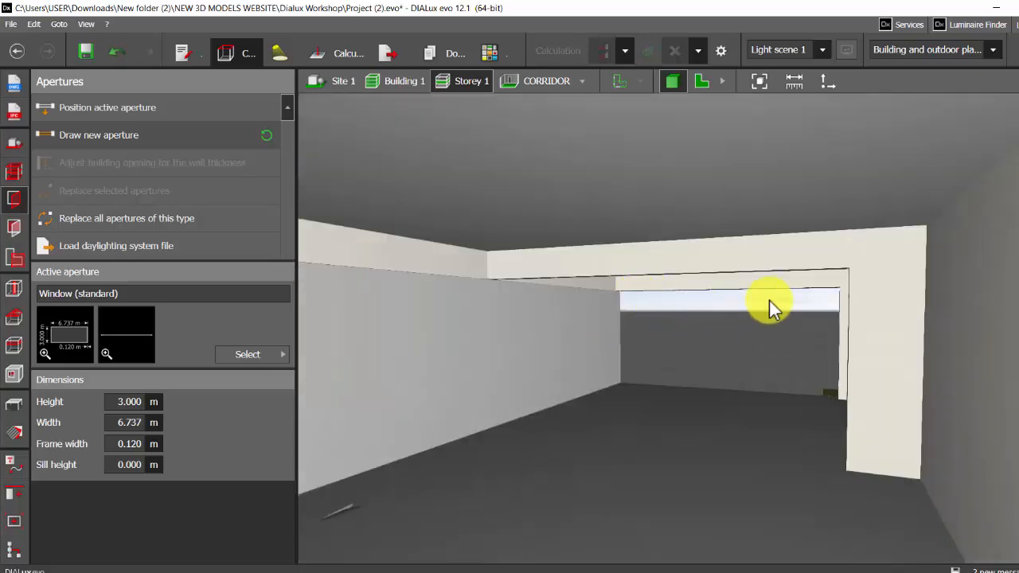
drag(767, 305, 681, 405)
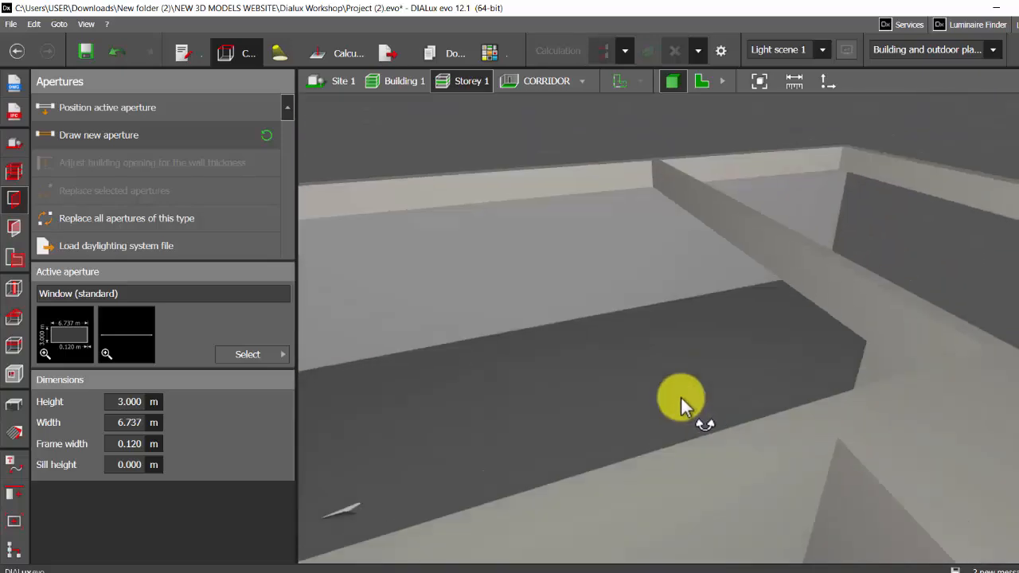
drag(682, 398, 888, 283)
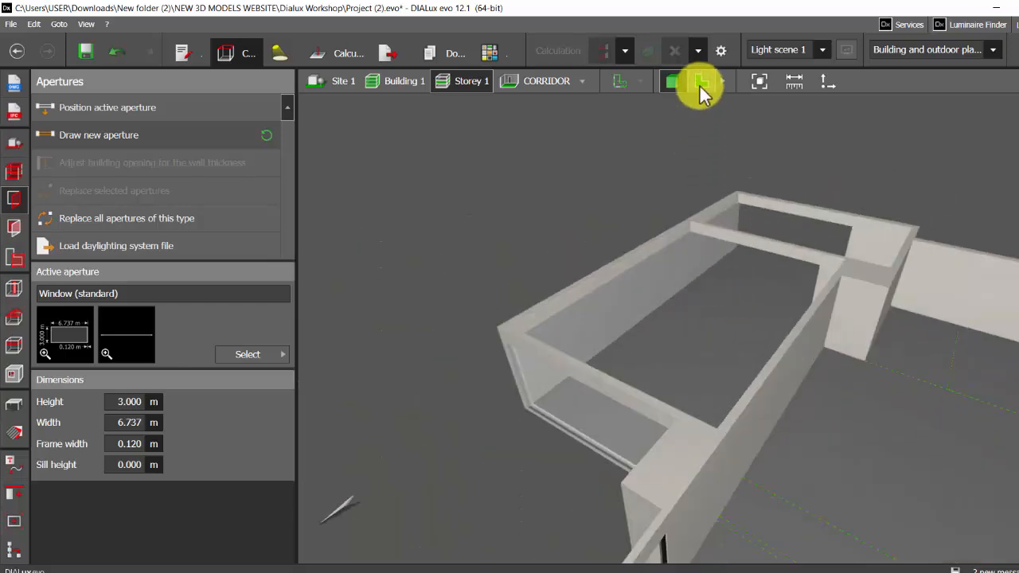
- Select the placed window and enable Fixed cutting depth, replacing the cutting depth value
click(701, 79)
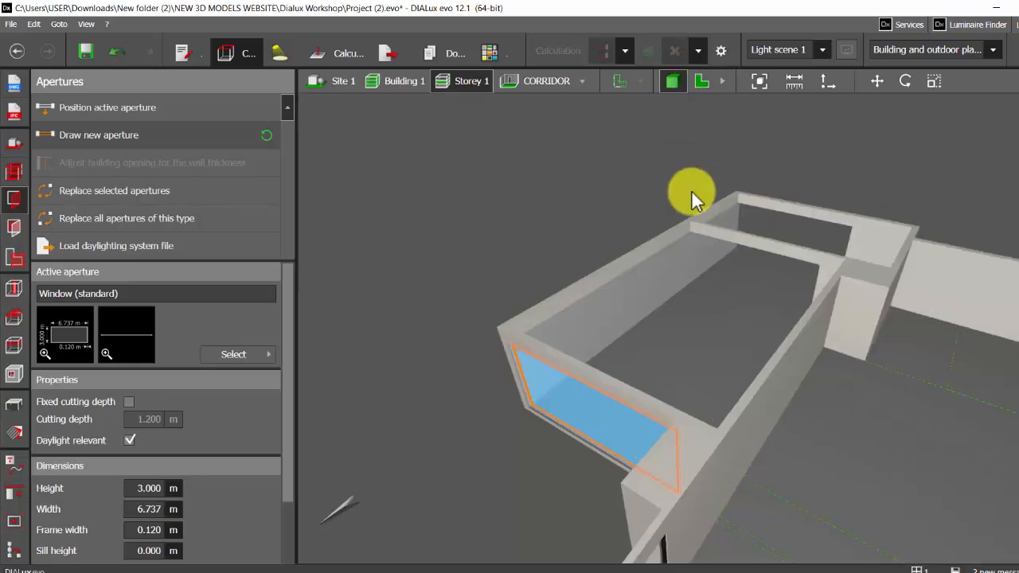
click(701, 80)
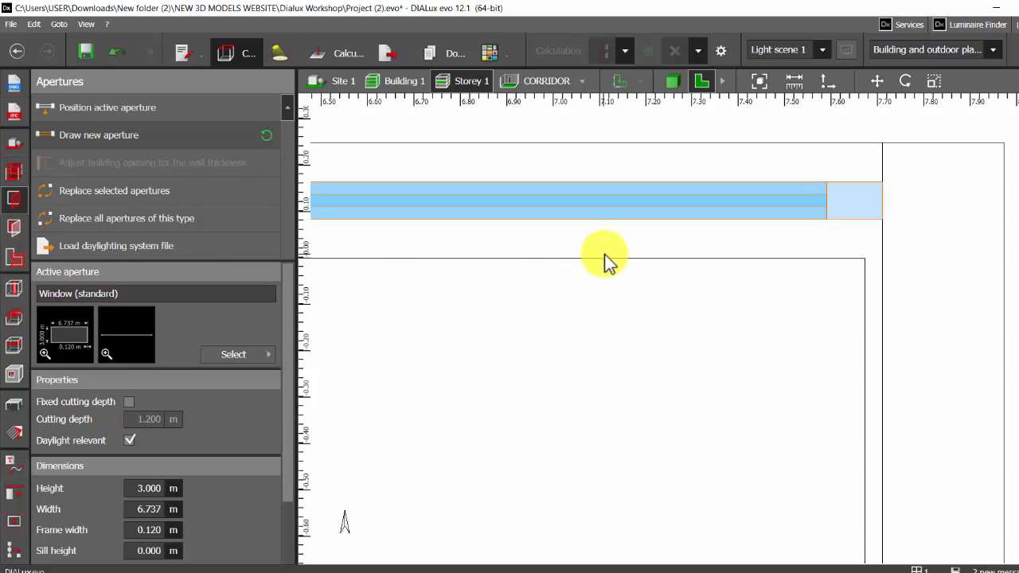
mouse_move(301, 136)
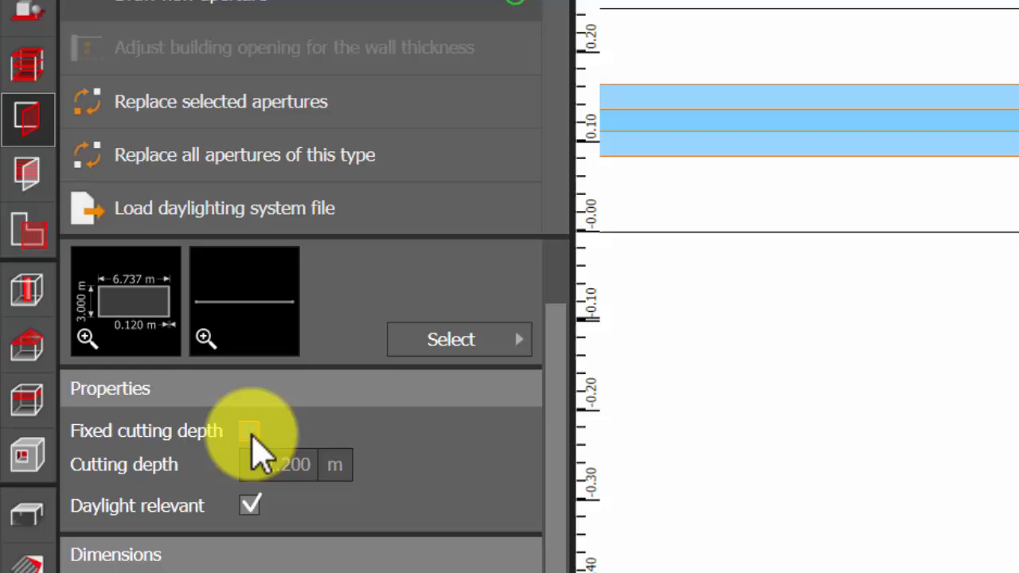
click(249, 430)
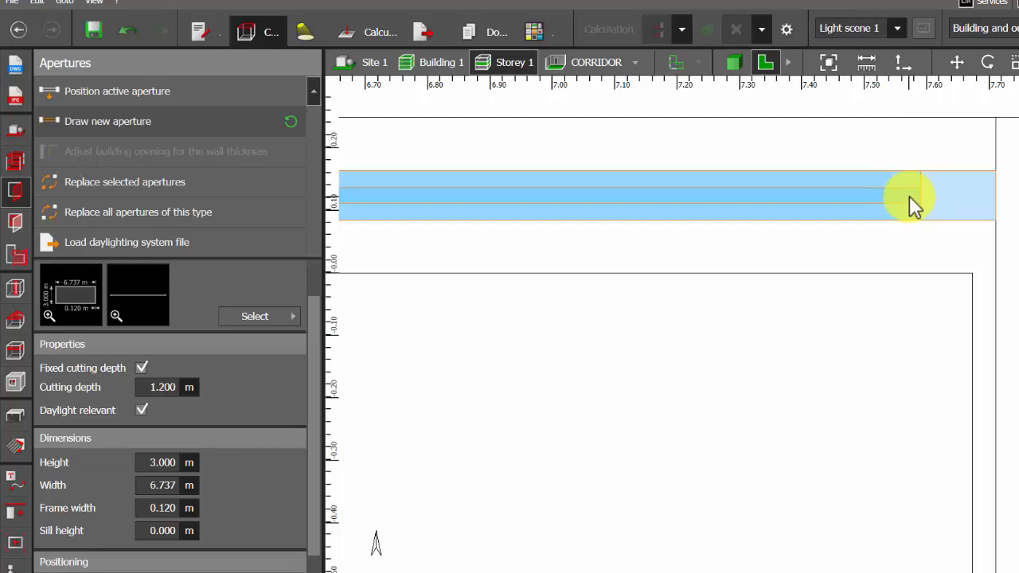
mouse_move(921, 205)
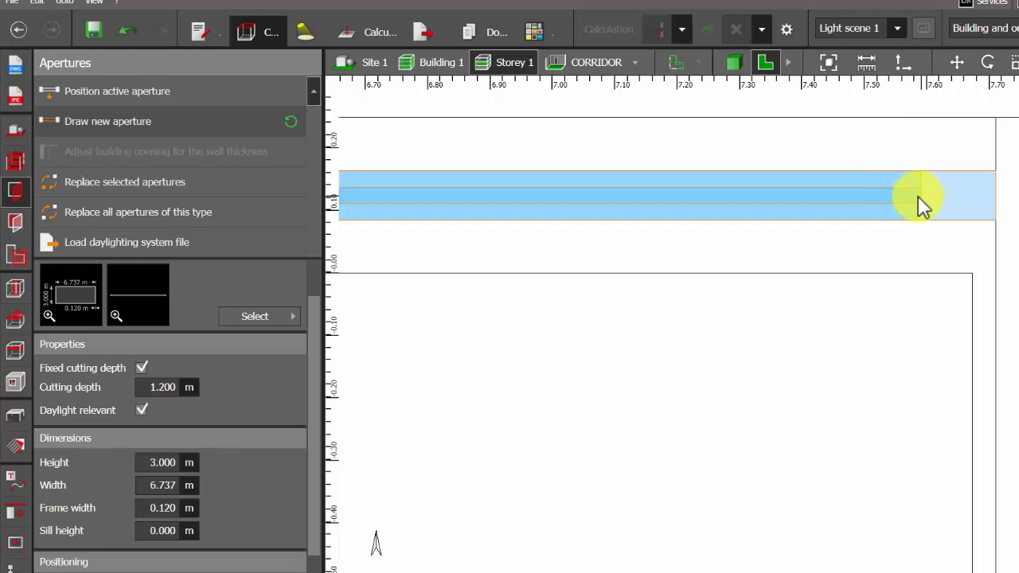
mouse_move(916, 231)
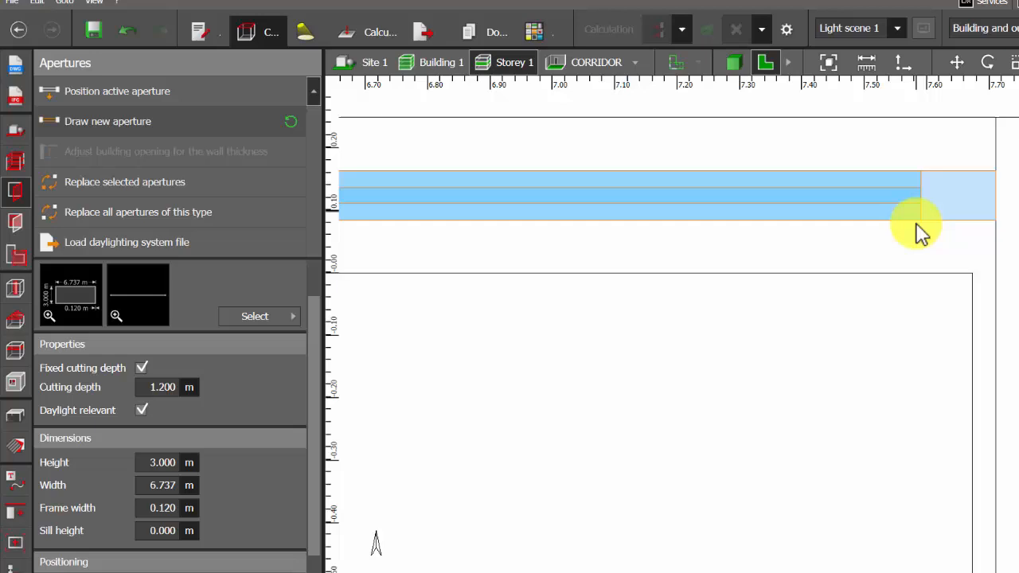
triple_click(163, 387)
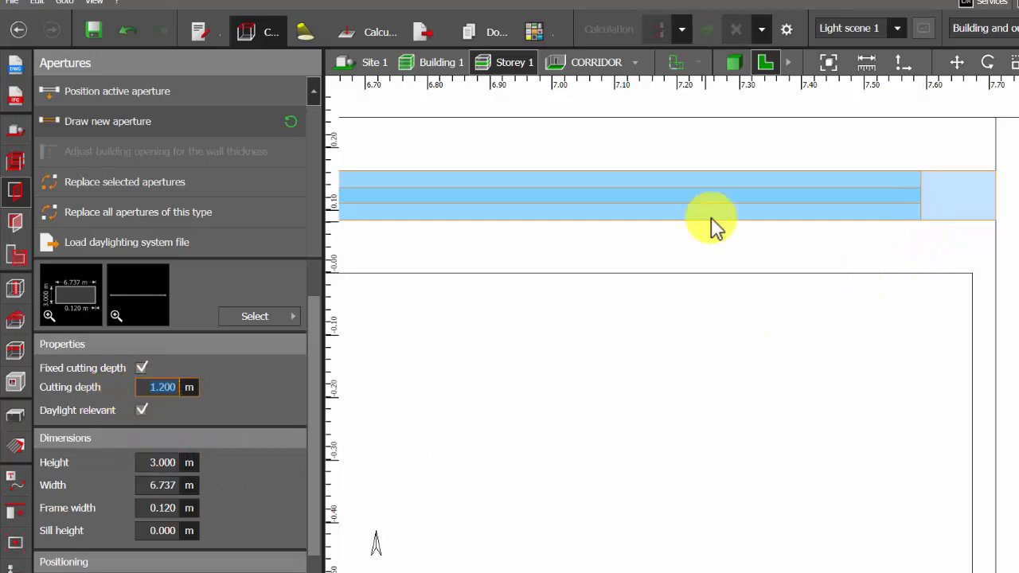
mouse_move(868, 124)
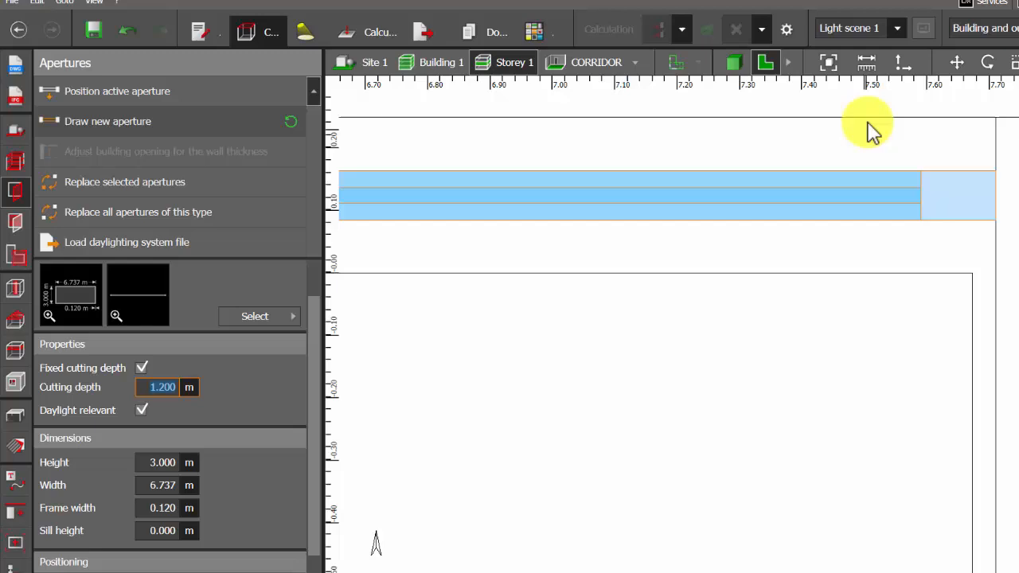
mouse_move(858, 140)
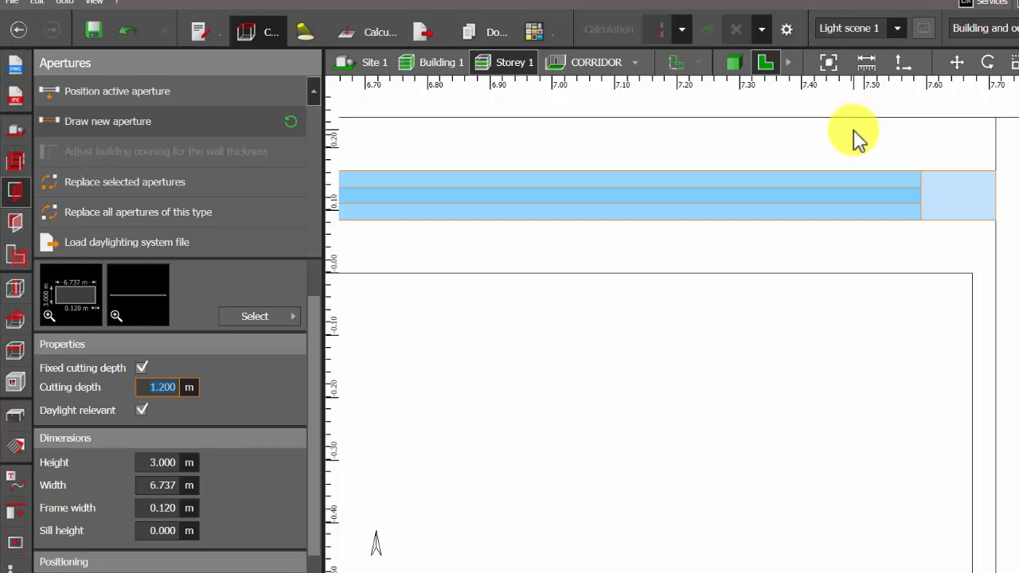
mouse_move(875, 199)
text(0.127)
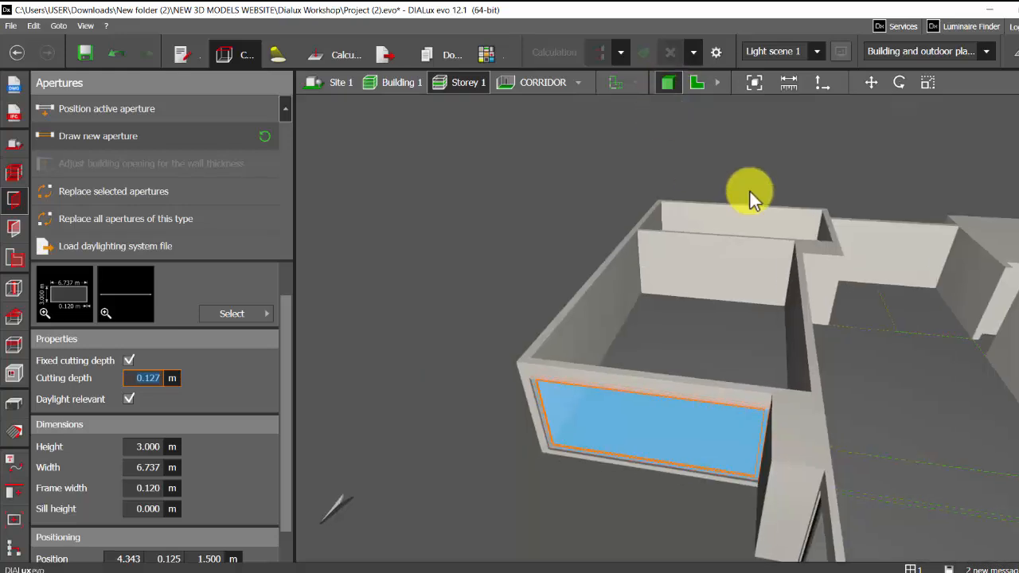
- Orbit the 3D model to confirm the full-height window cuts only its wall, leaving adjacent walls uncut
drag(749, 191, 589, 390)
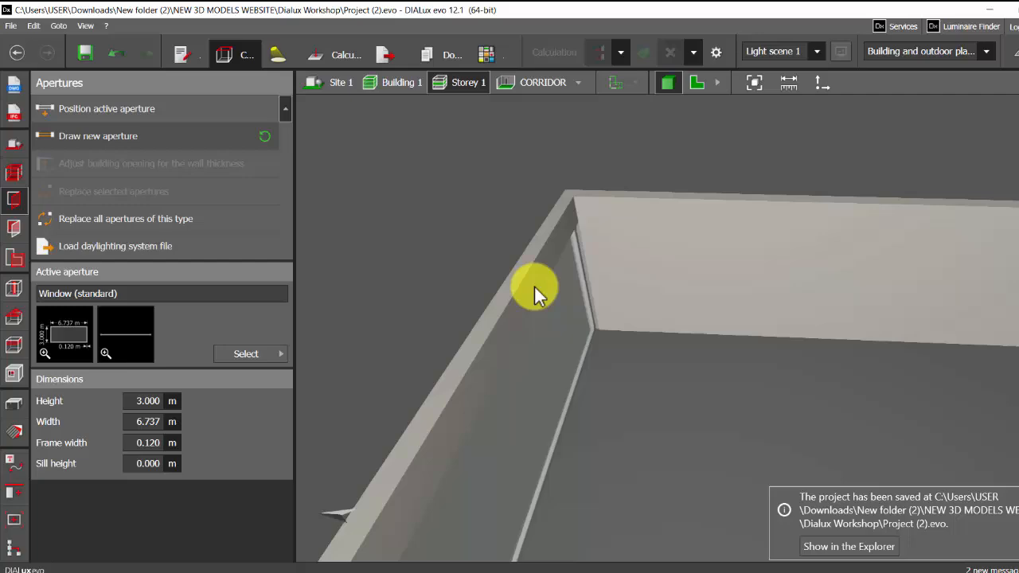
drag(541, 290, 629, 258)
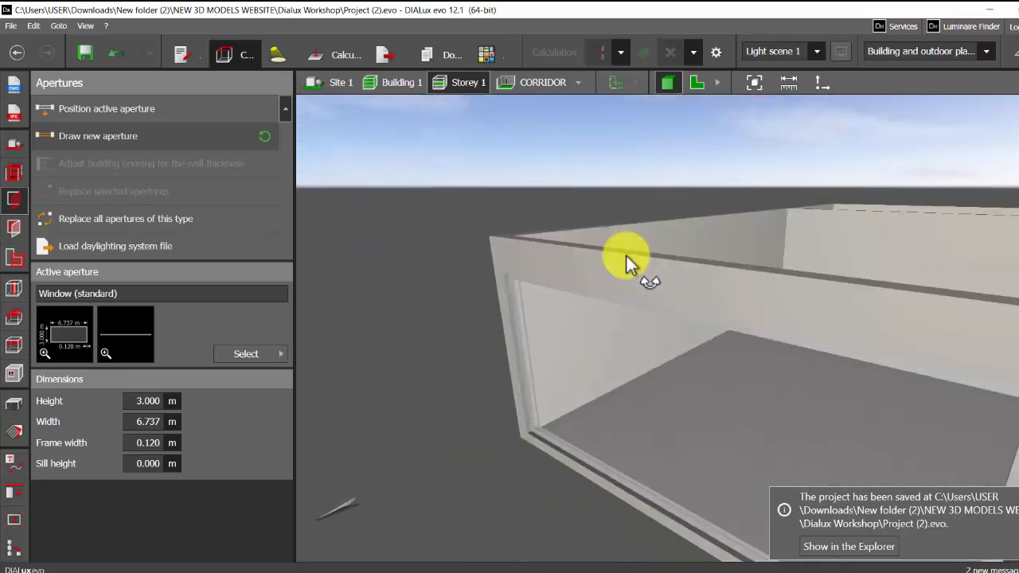
drag(629, 263, 470, 271)
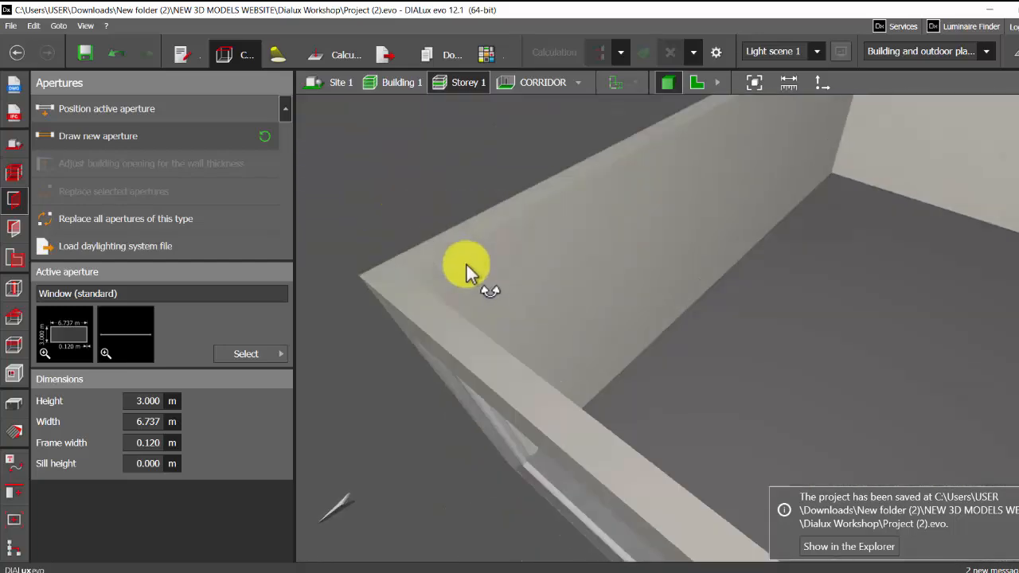
drag(465, 262, 502, 258)
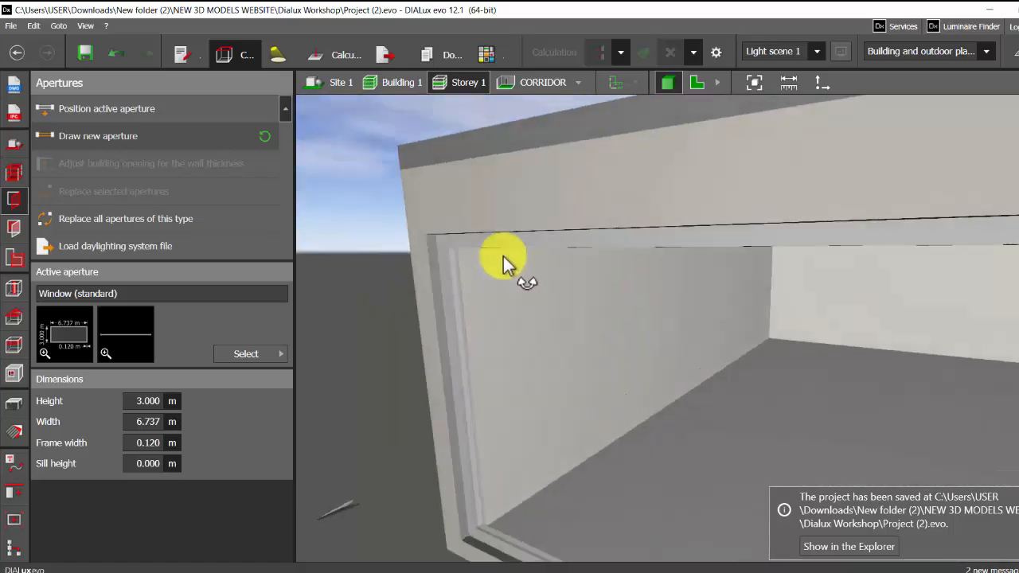
drag(509, 262, 825, 305)
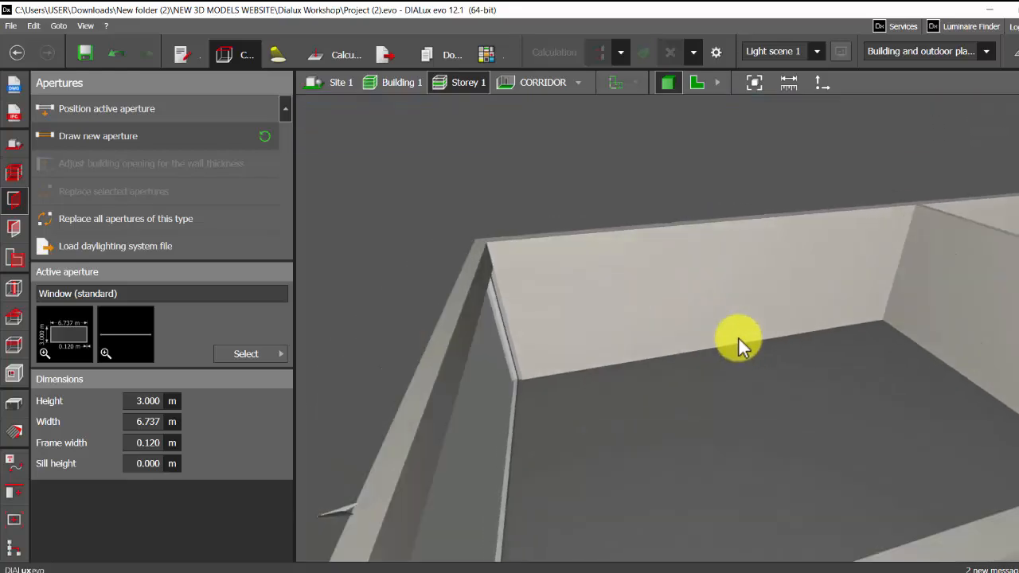
drag(740, 338, 589, 322)
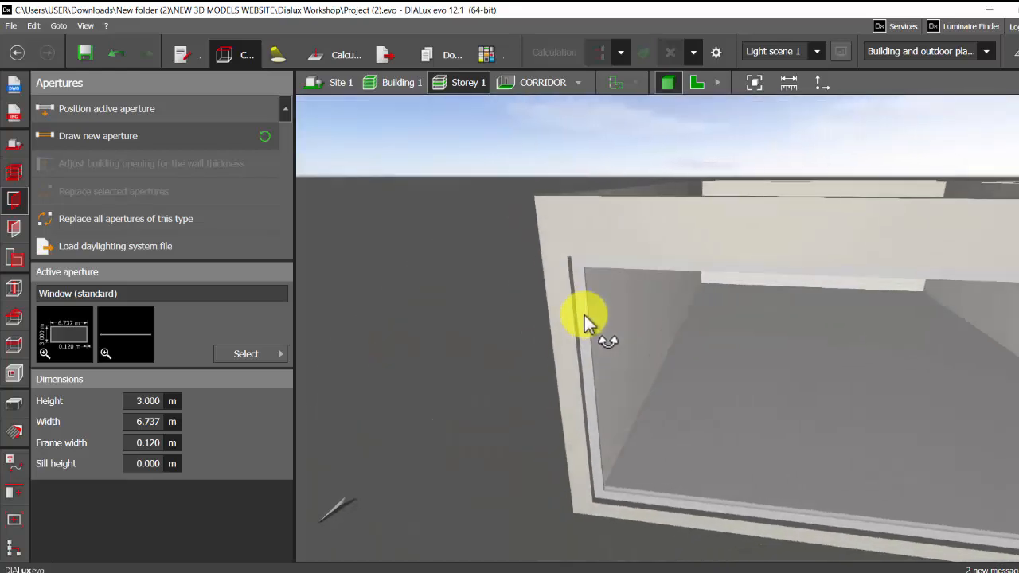
drag(589, 318, 462, 311)
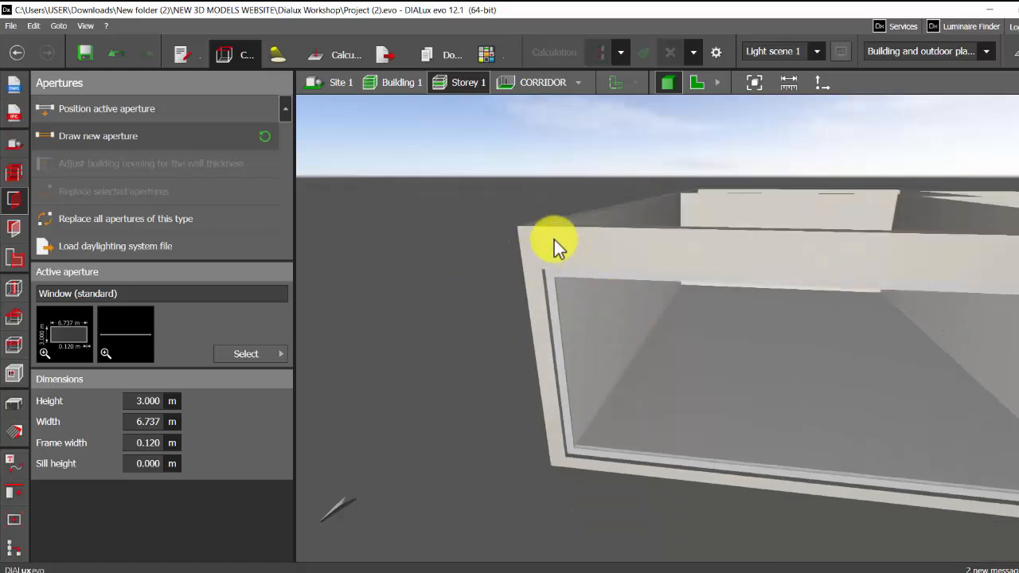
drag(557, 242, 529, 348)
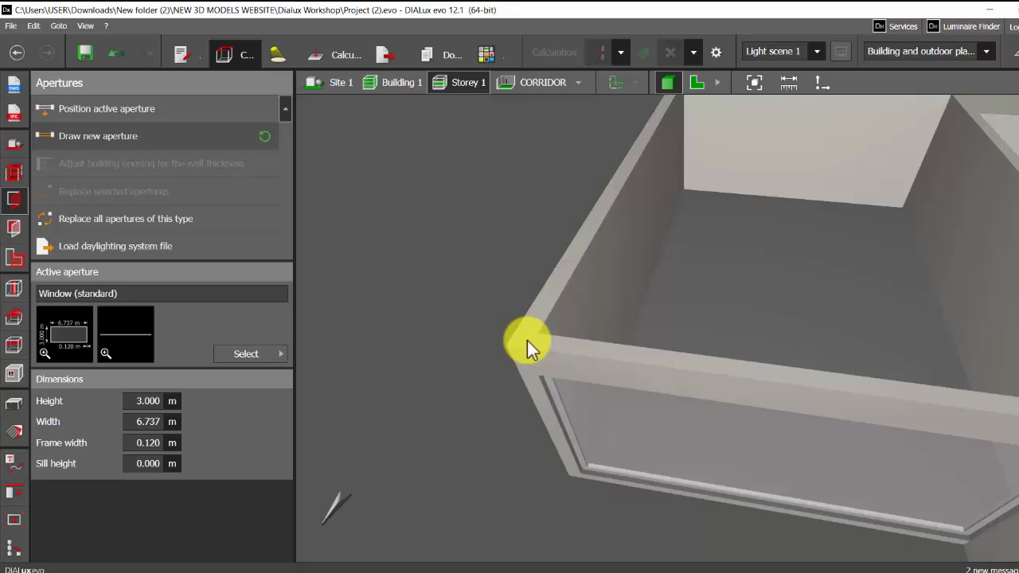
drag(528, 342, 544, 354)
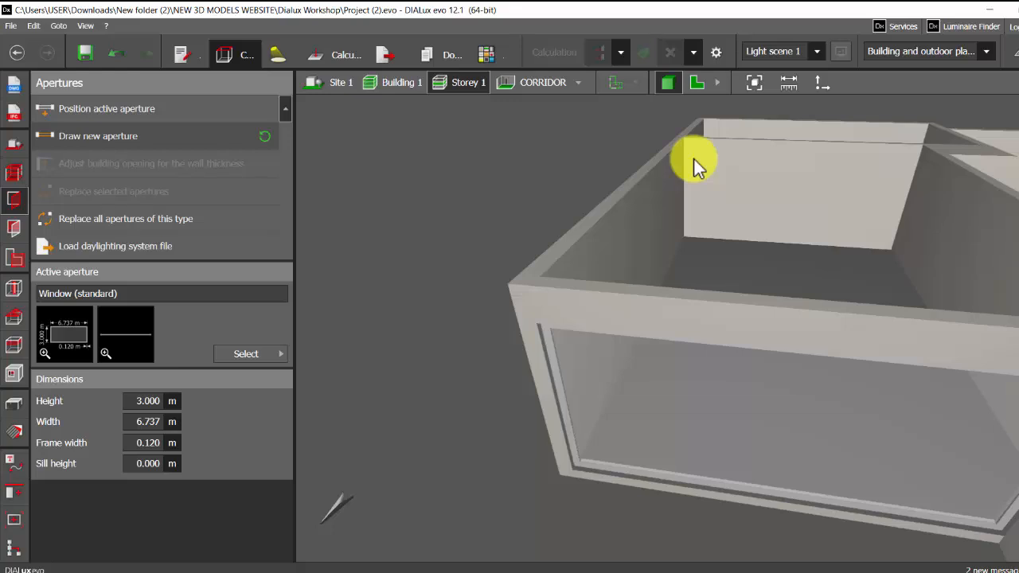
drag(693, 163, 713, 236)
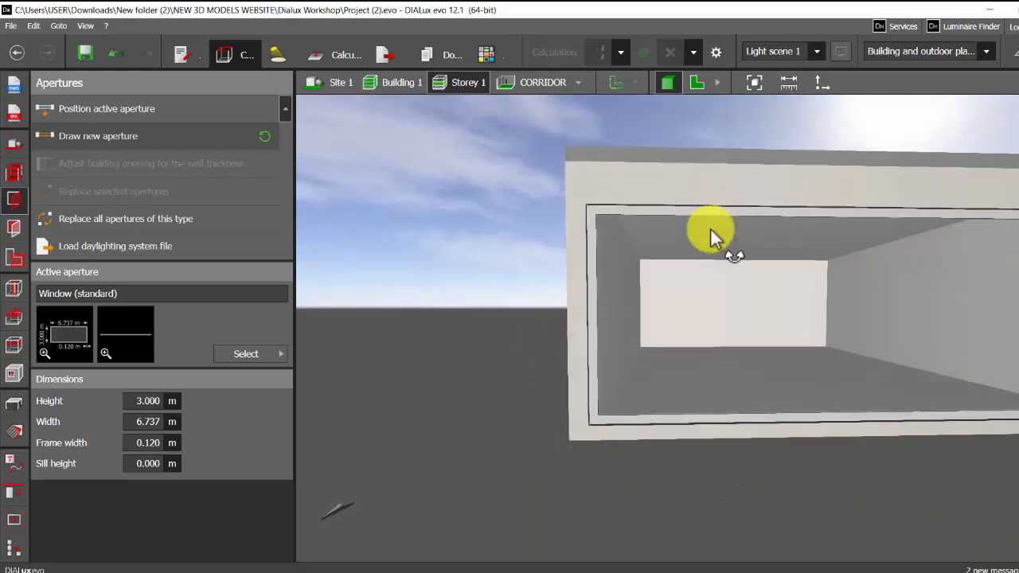
drag(713, 236, 597, 330)
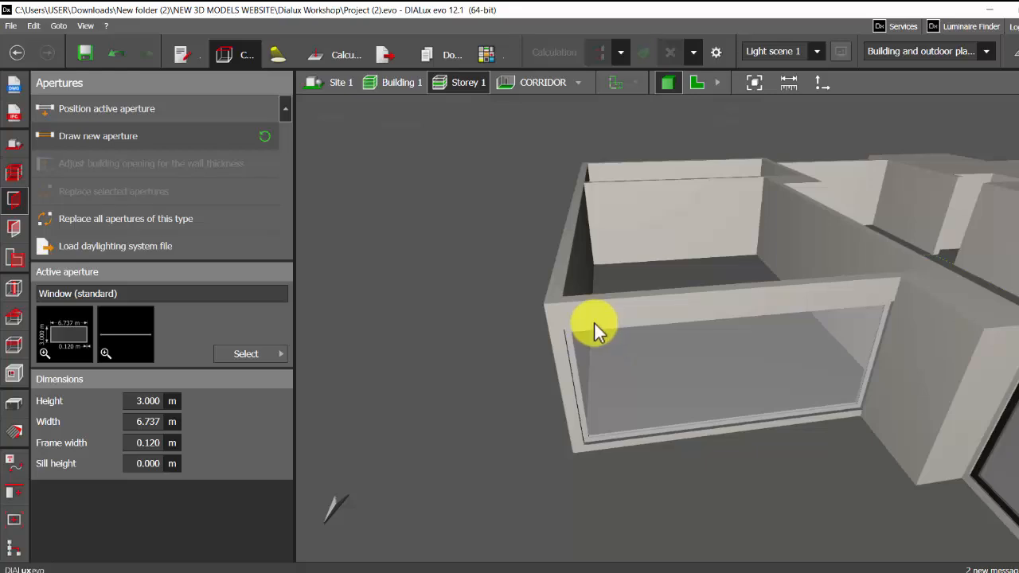
drag(597, 330, 645, 263)
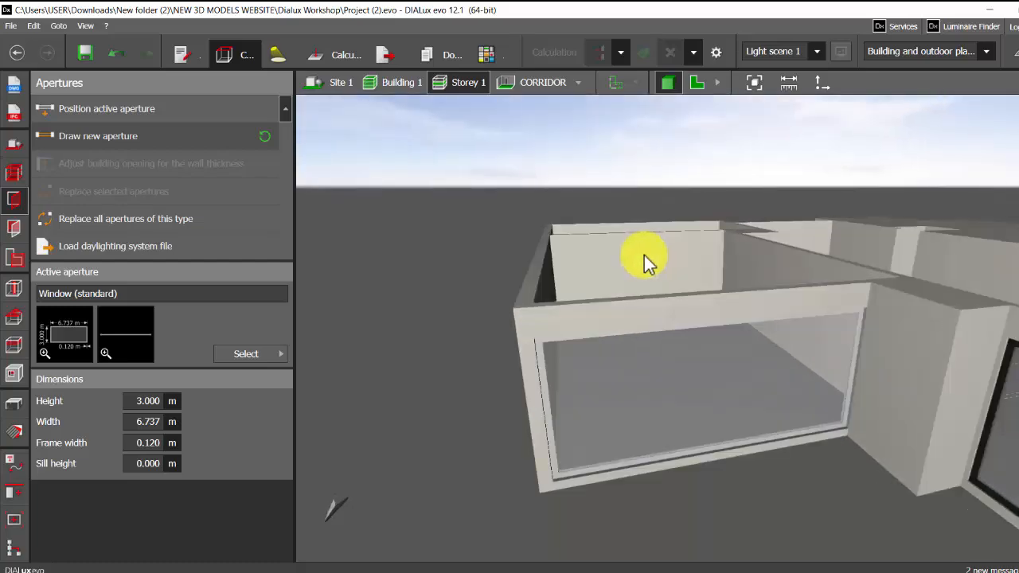
drag(644, 263, 486, 327)
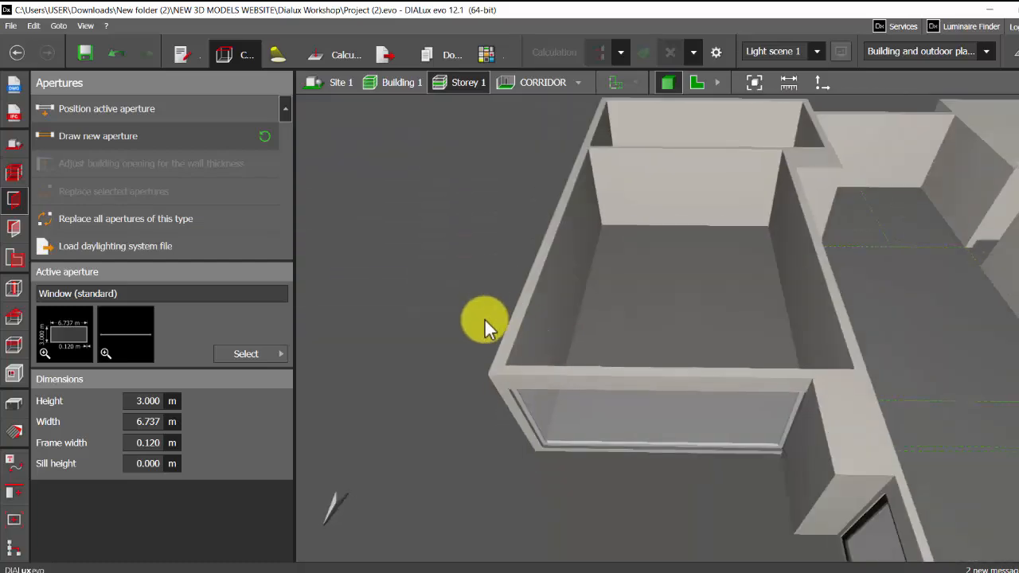
drag(486, 321, 725, 475)
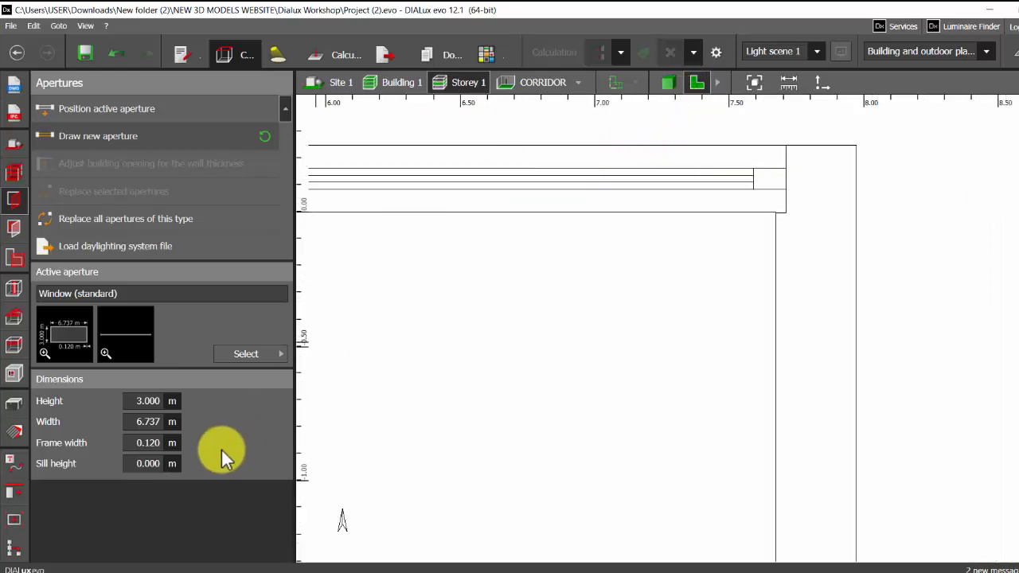
- Choose the 3-wing window with transom as the active aperture from the catalogue
click(245, 354)
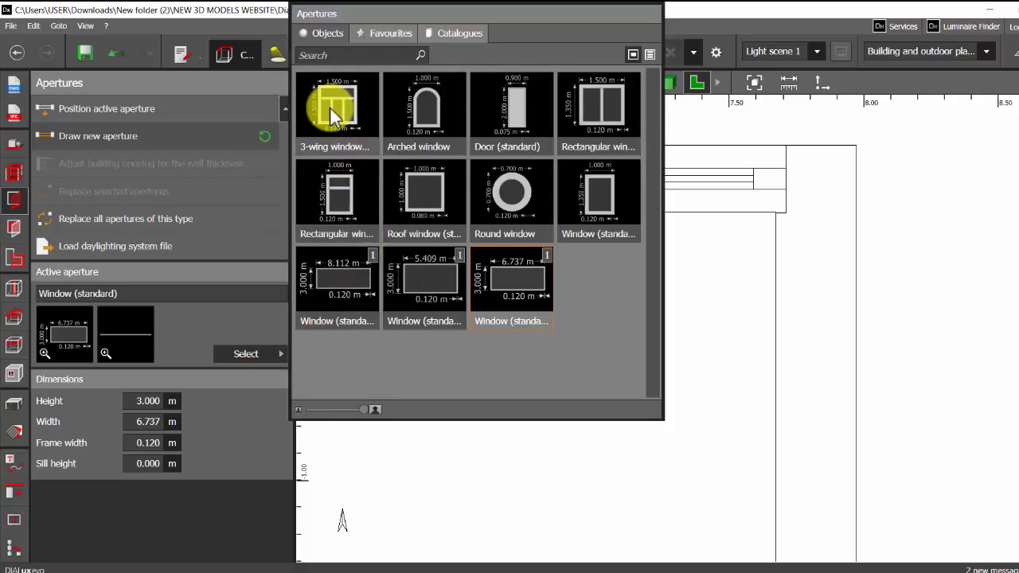
click(336, 109)
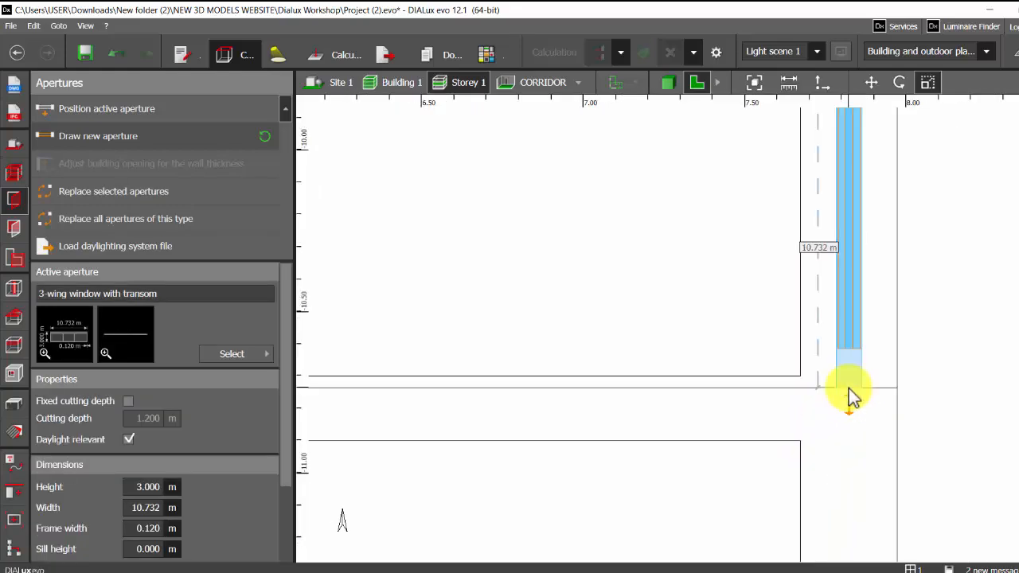
click(667, 83)
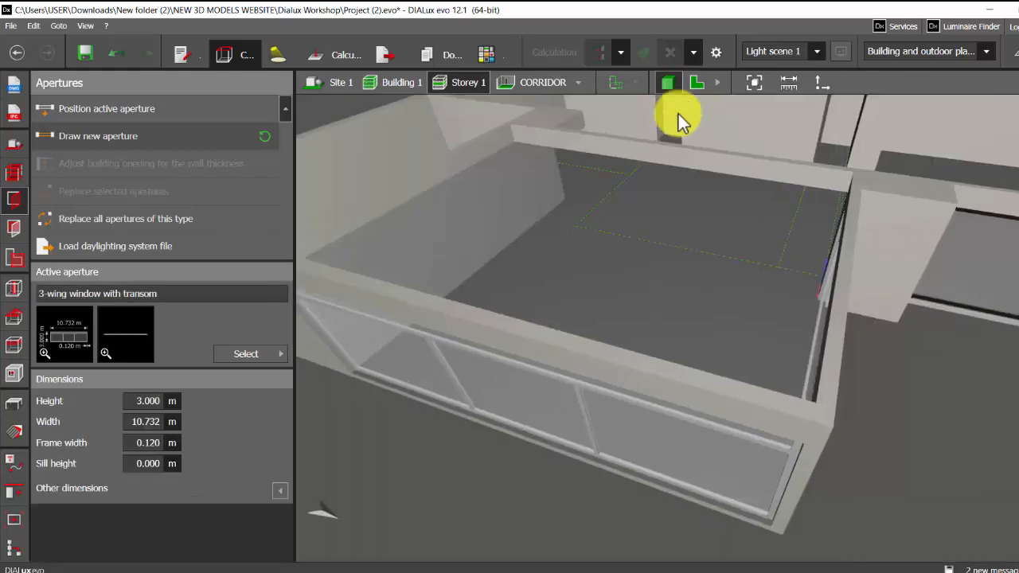
drag(681, 117, 592, 337)
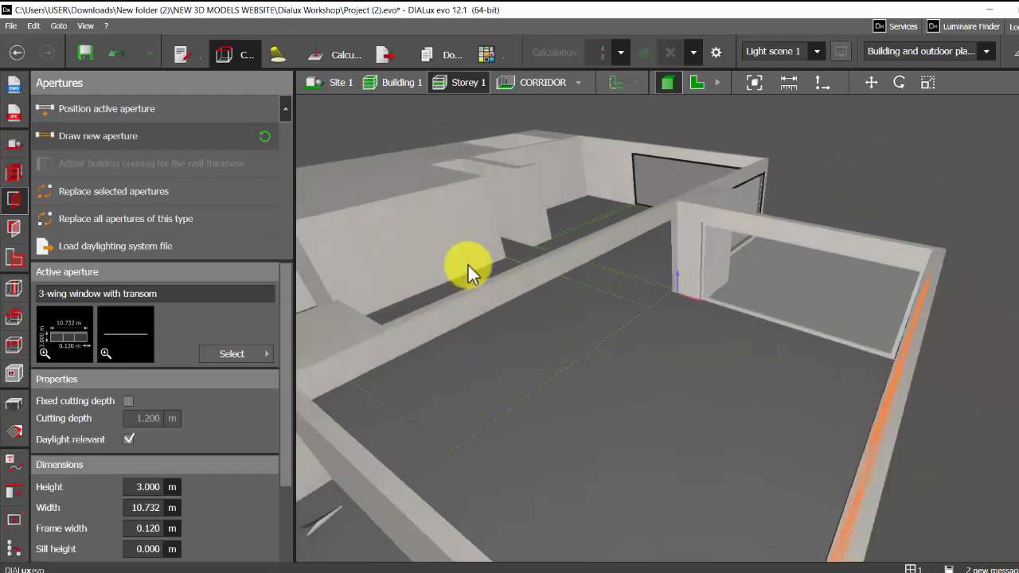
drag(470, 267, 634, 350)
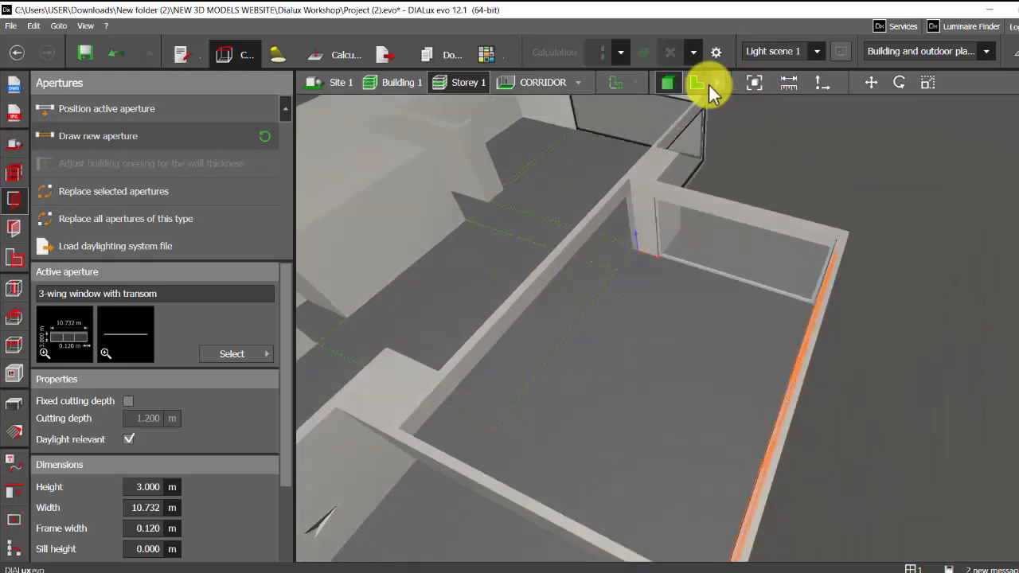
click(697, 82)
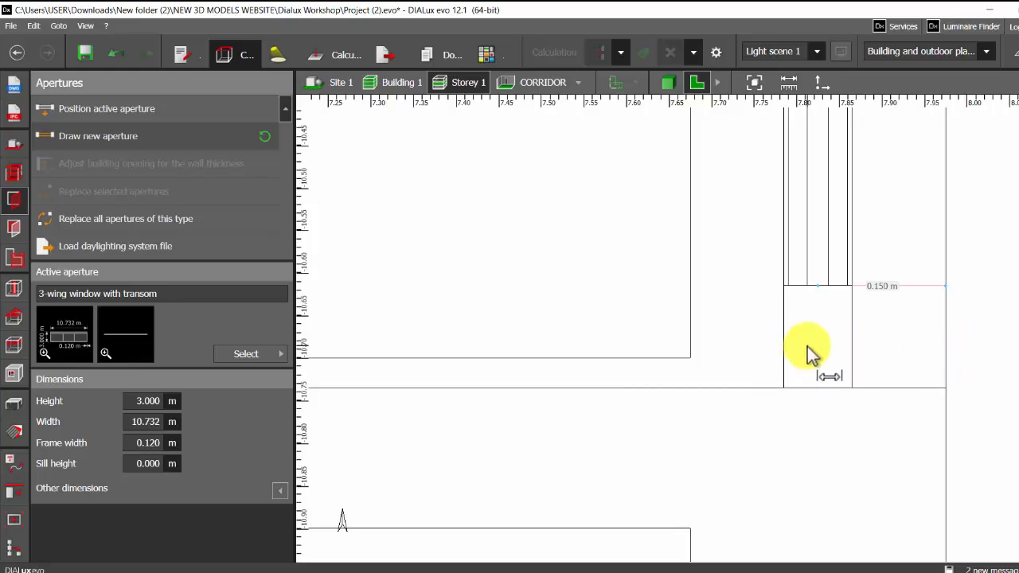
- Select the 3-wing window and enable Fixed cutting depth matching the wall thickness
click(818, 335)
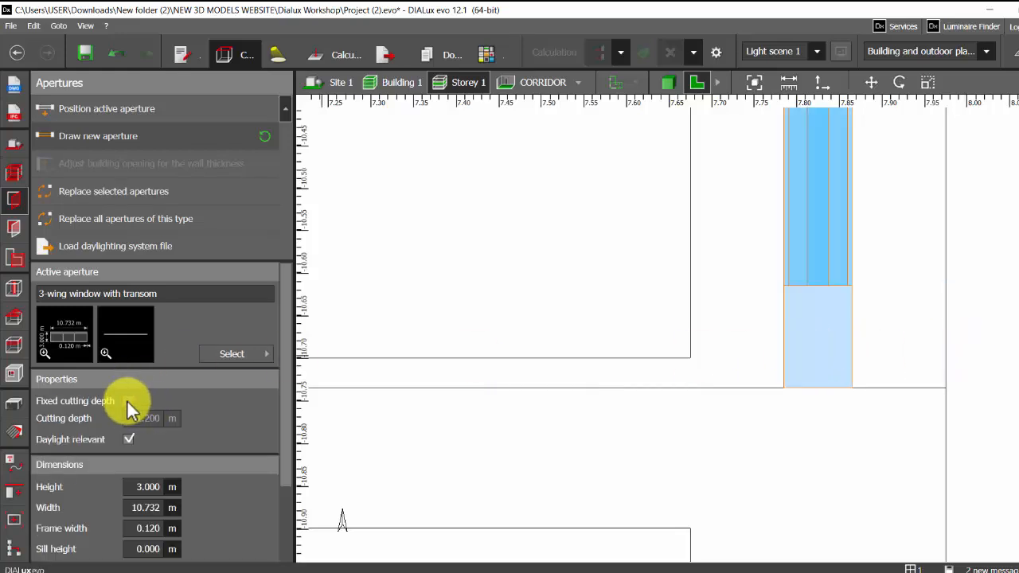
click(129, 401)
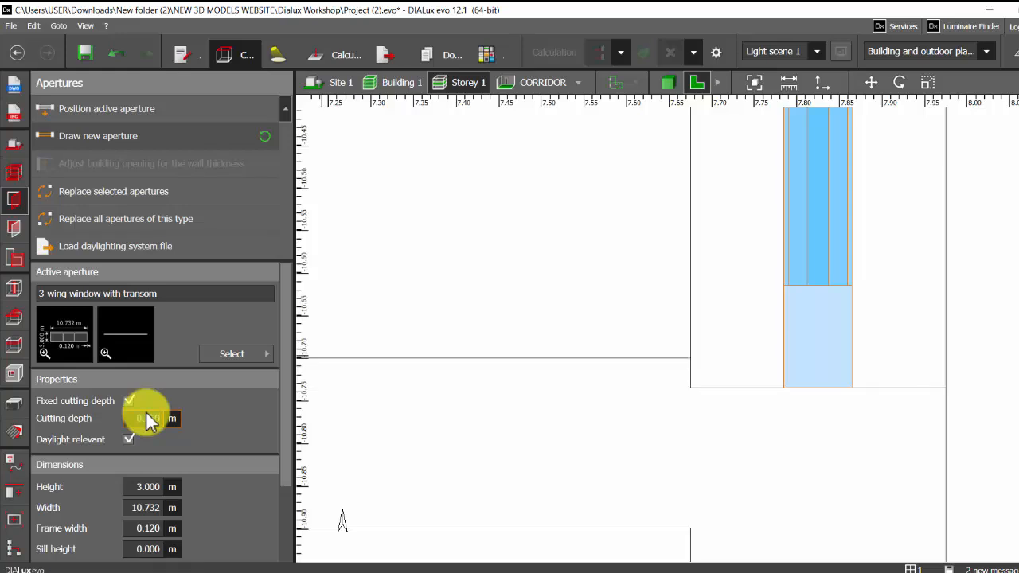
click(668, 83)
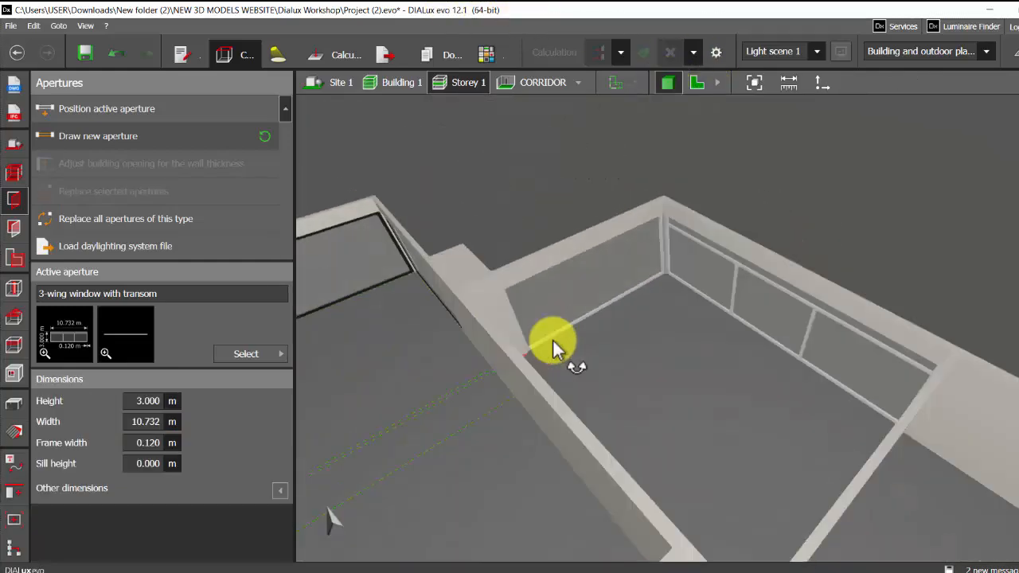
drag(558, 342, 772, 334)
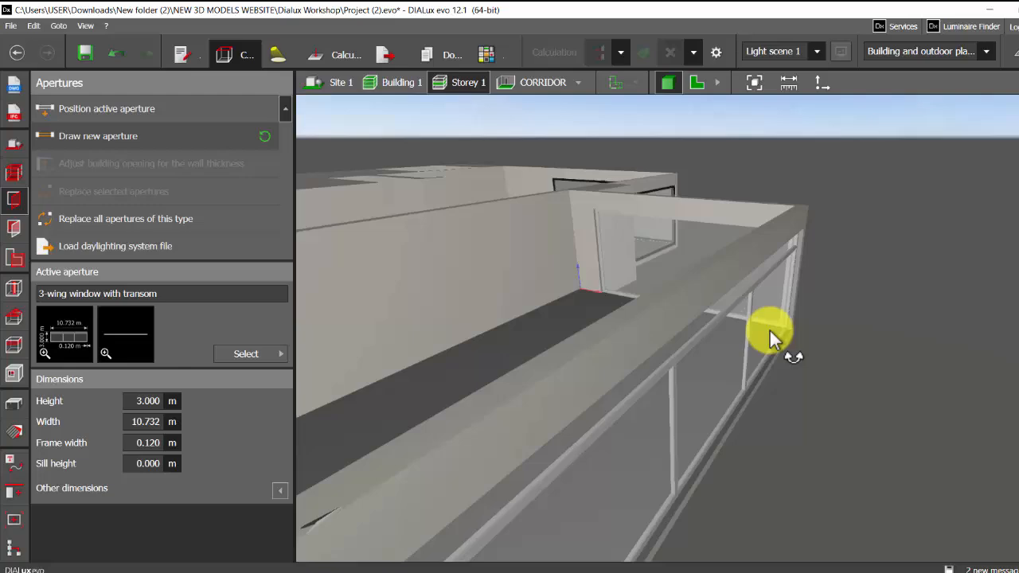
drag(772, 330, 682, 354)
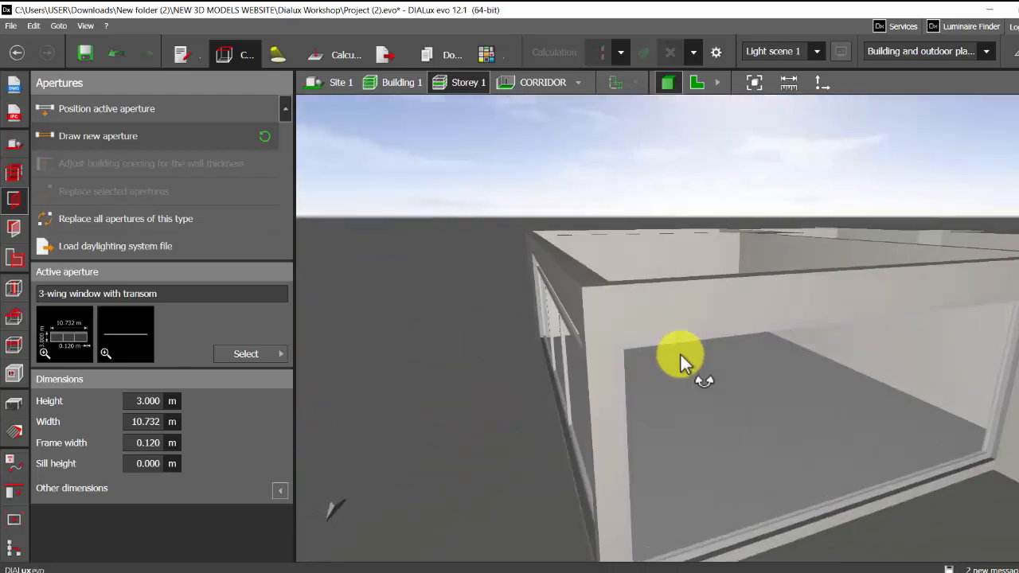
drag(681, 353, 523, 422)
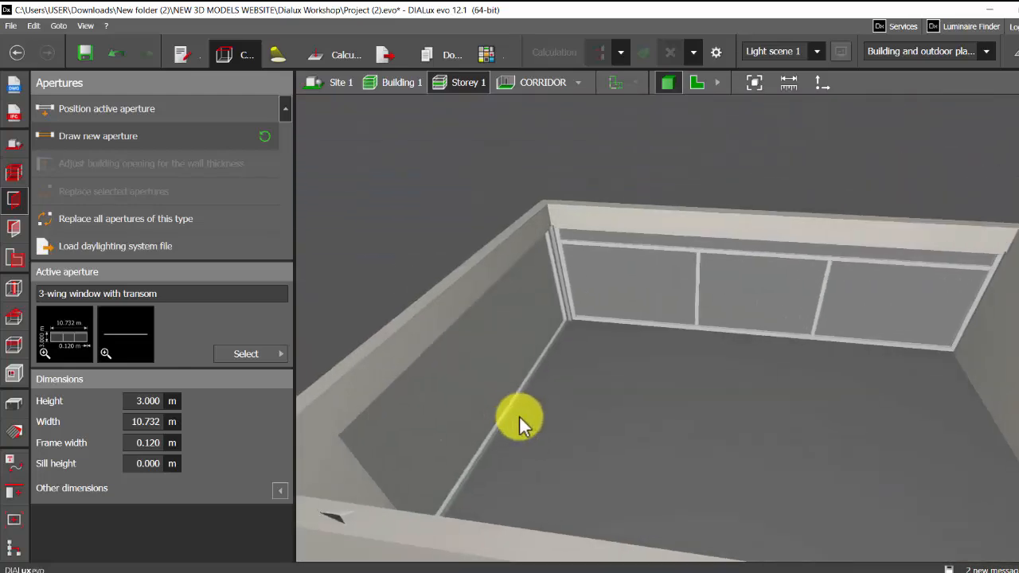
drag(522, 422, 533, 359)
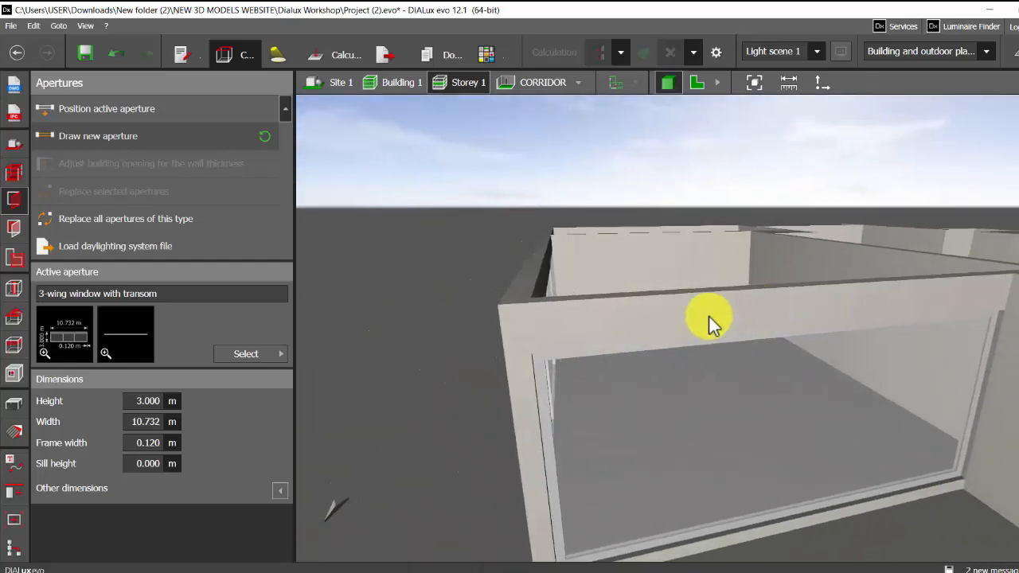
drag(708, 315, 549, 278)
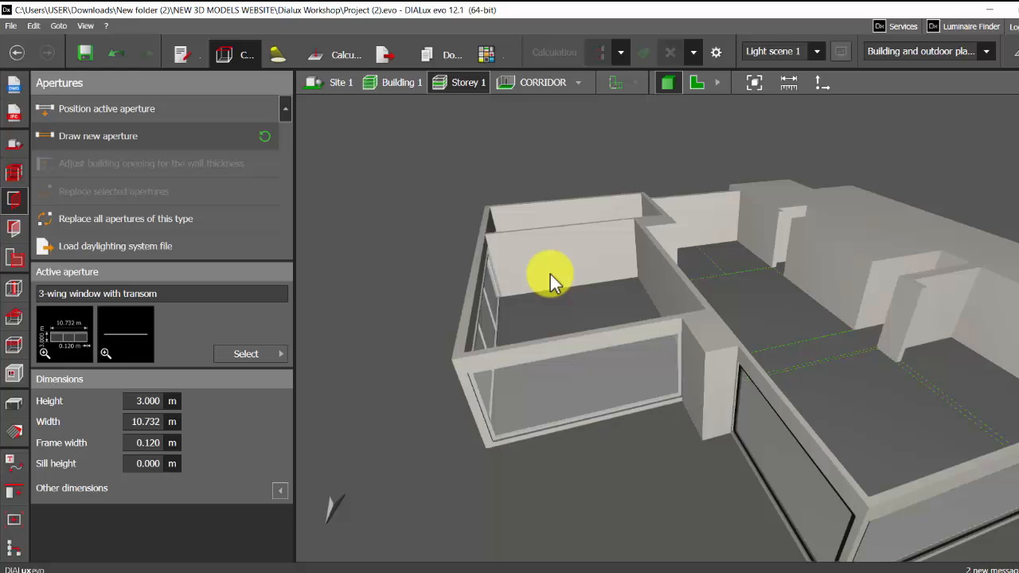